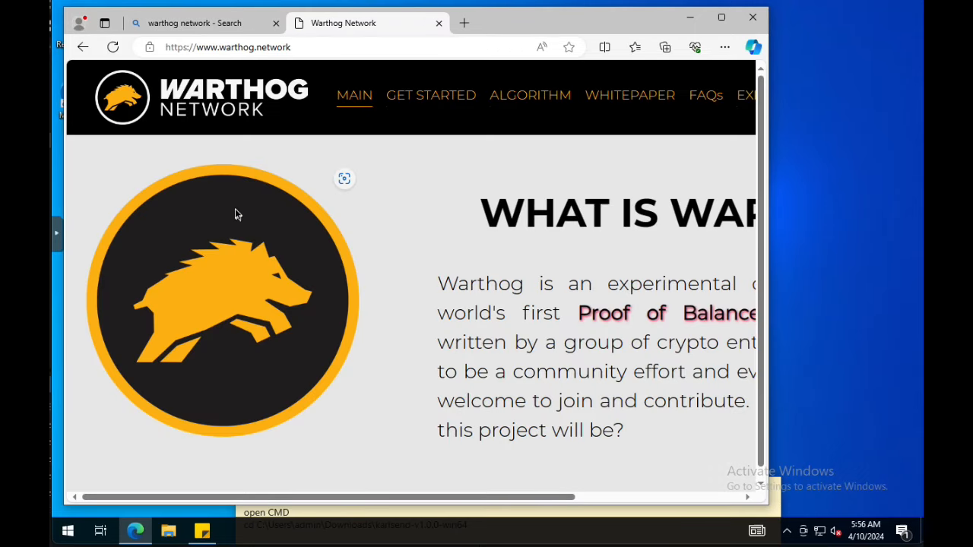
mouse_move(431, 95)
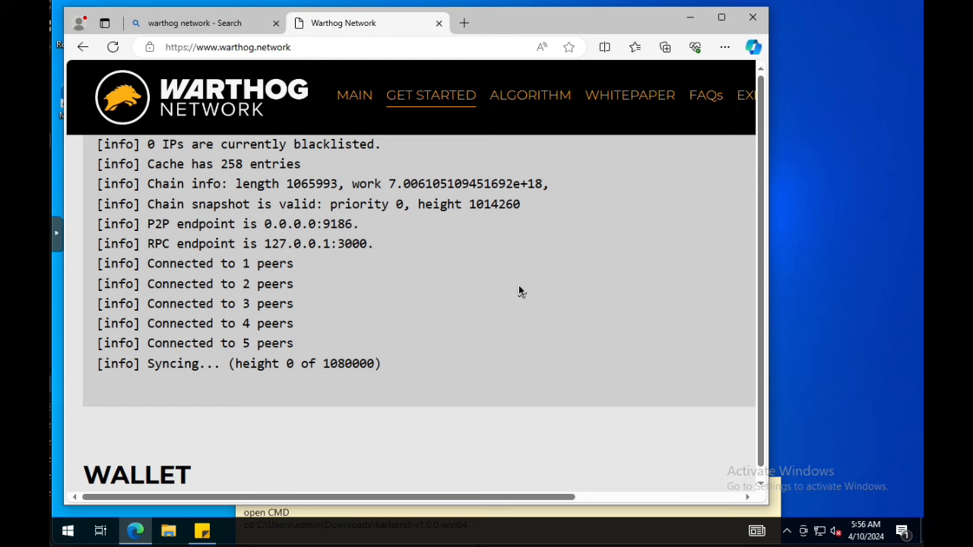
- Follow the Get Started 'here' download link to the Warthog GitHub releases page
scroll("up", 3)
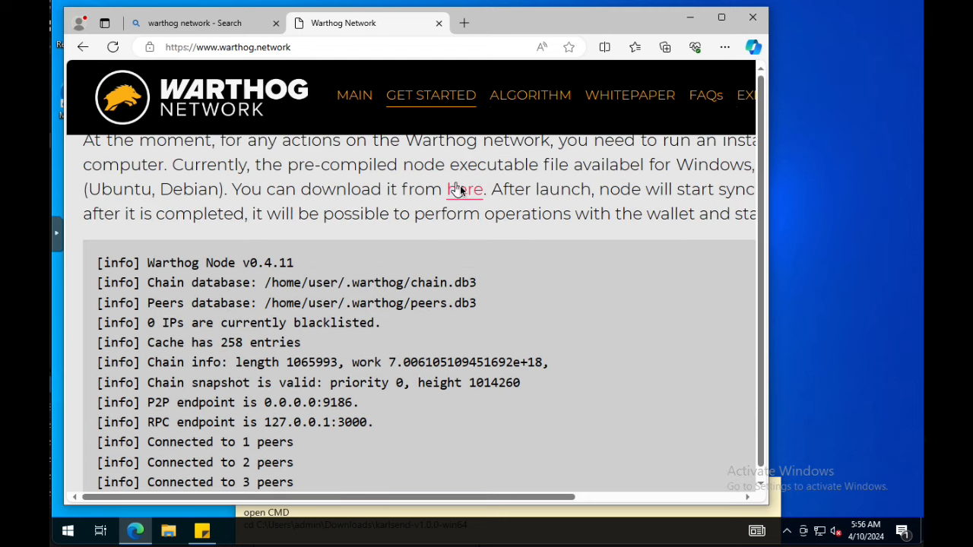
left_click(464, 189)
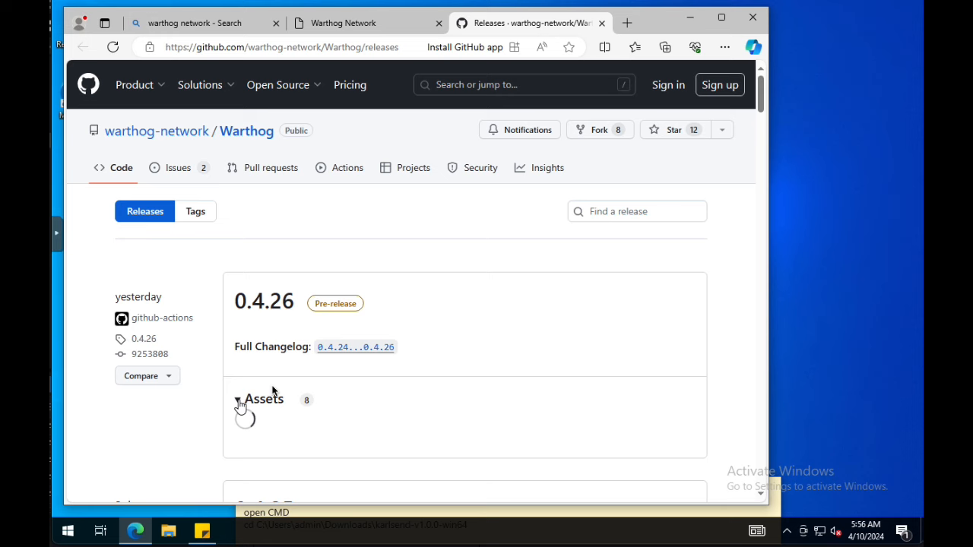
- Download wart-node-windows.exe and wart-wallet-windows.exe from the 0.4.26 release assets
left_click(238, 399)
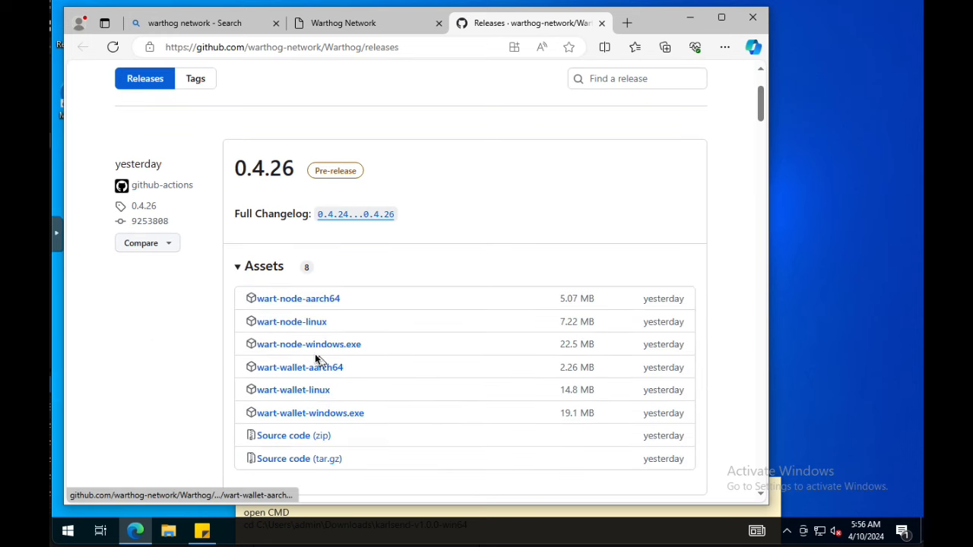
mouse_move(308, 344)
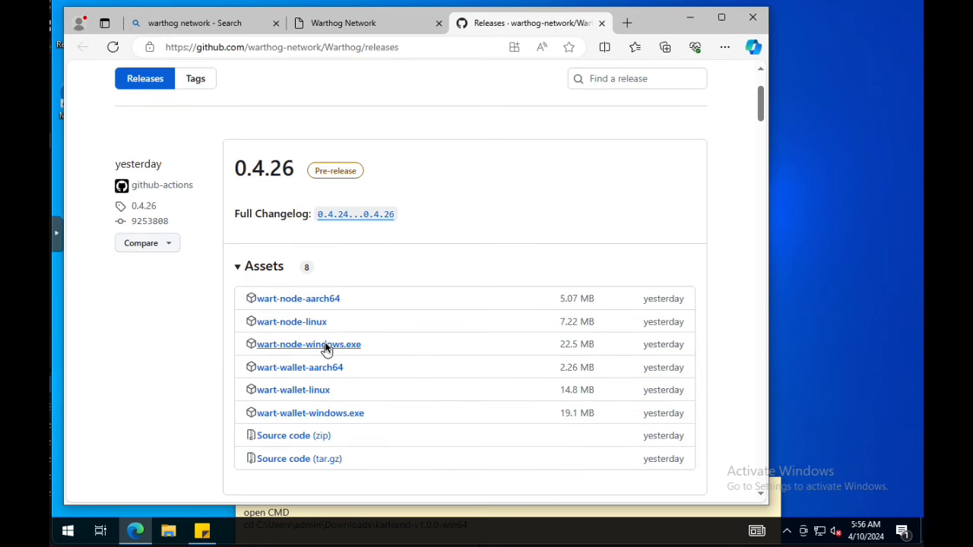
left_click(309, 344)
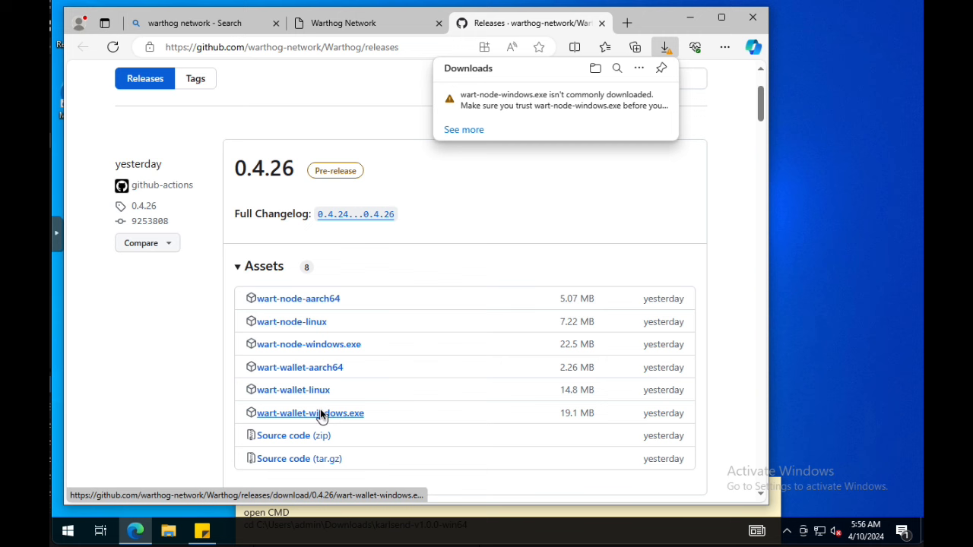
left_click(310, 413)
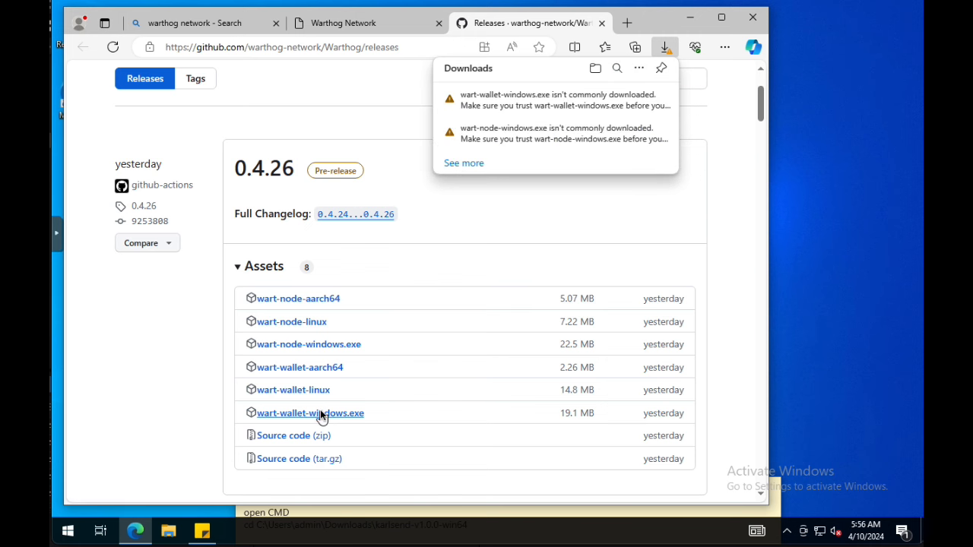
mouse_move(646, 137)
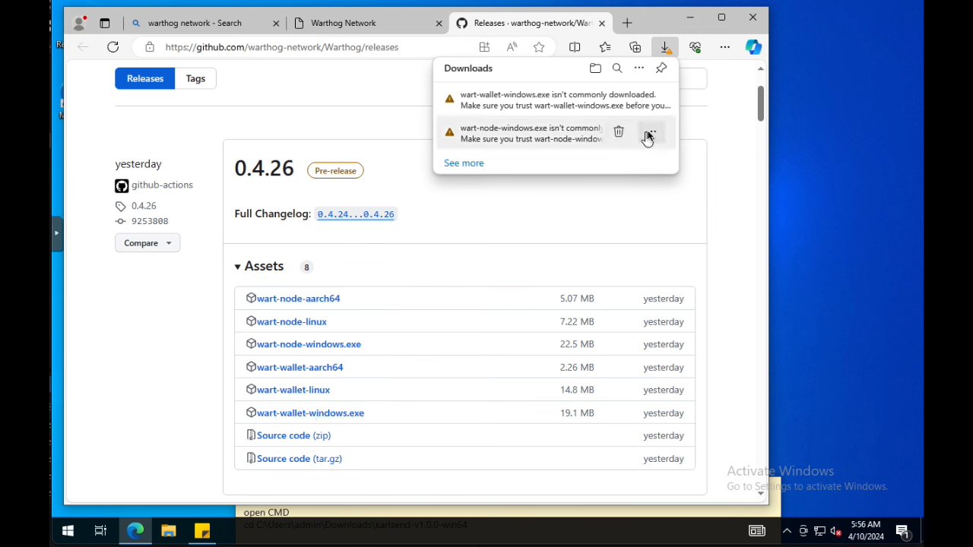
- Keep both flagged downloads anyway despite the browser's trust warnings
left_click(651, 131)
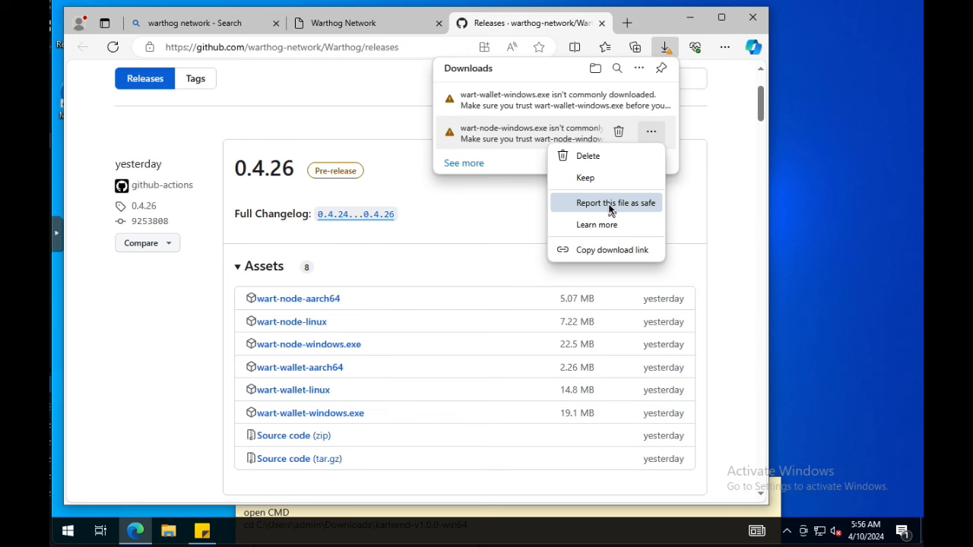
left_click(614, 202)
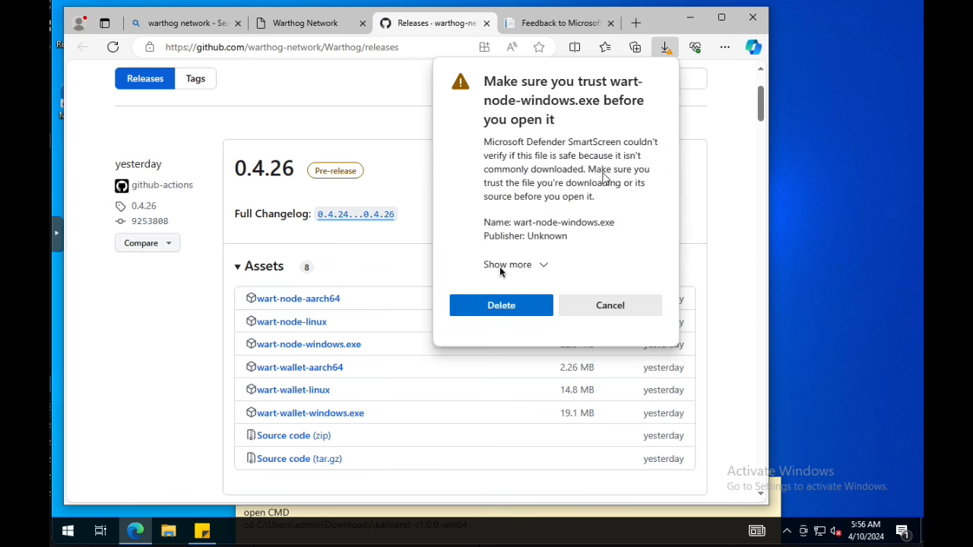
left_click(508, 264)
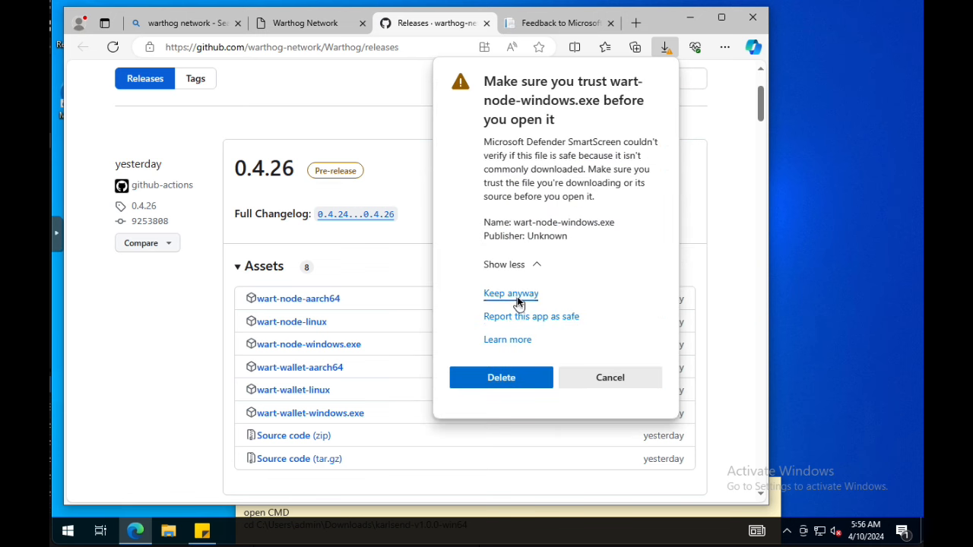
left_click(511, 293)
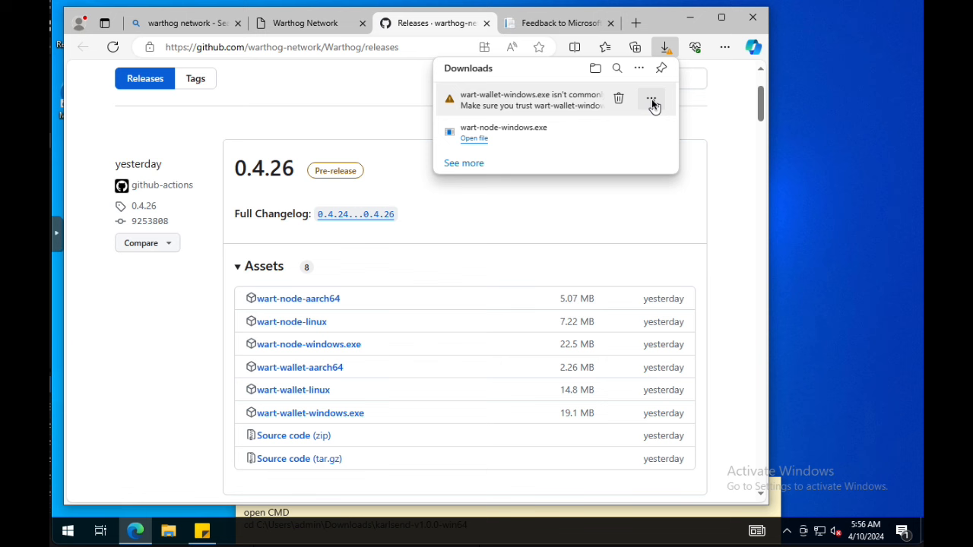
left_click(651, 99)
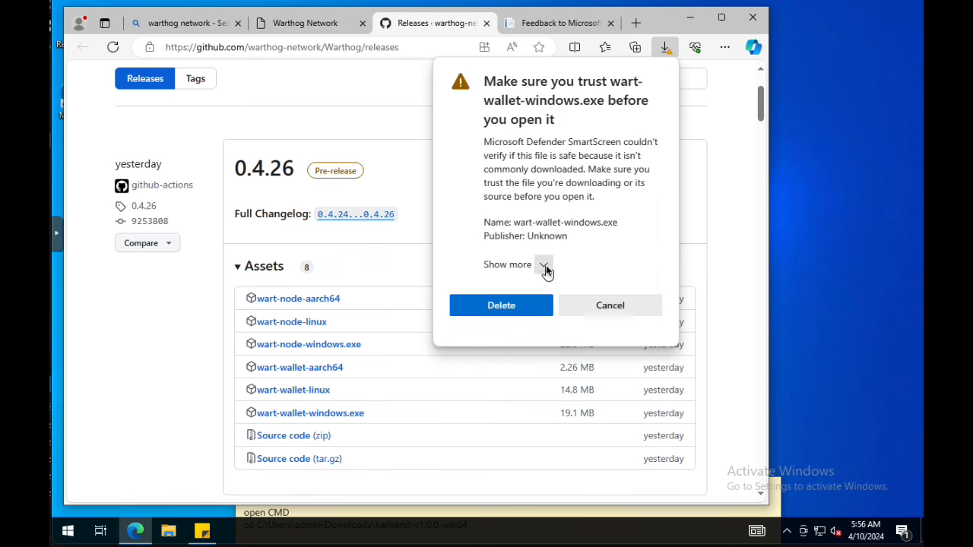
left_click(610, 305)
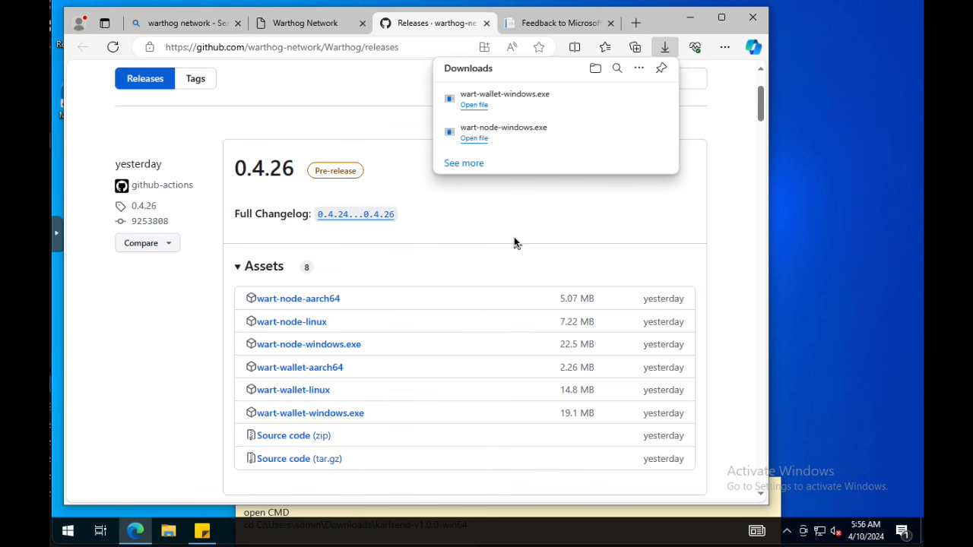
mouse_move(166, 242)
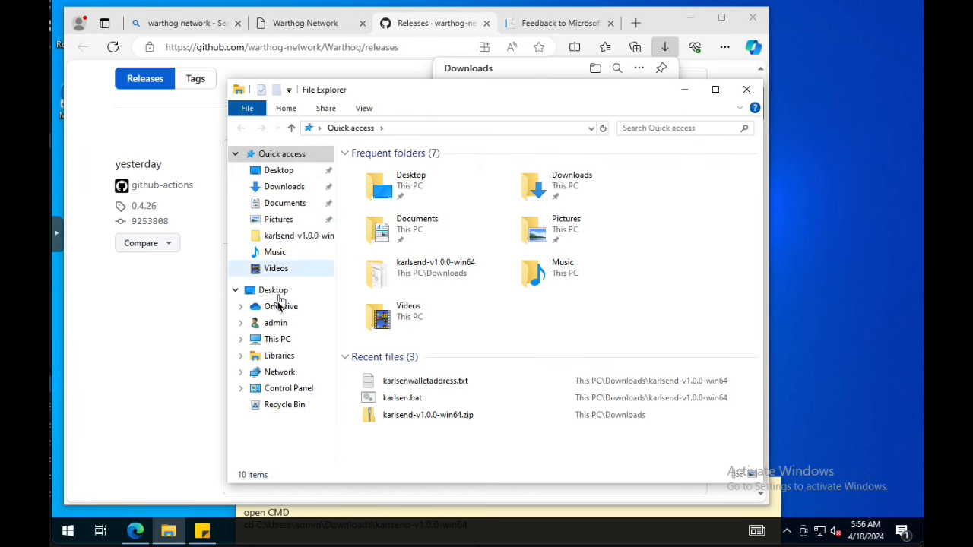
- Launch wart-node-windows.exe from the Downloads folder
left_click(284, 186)
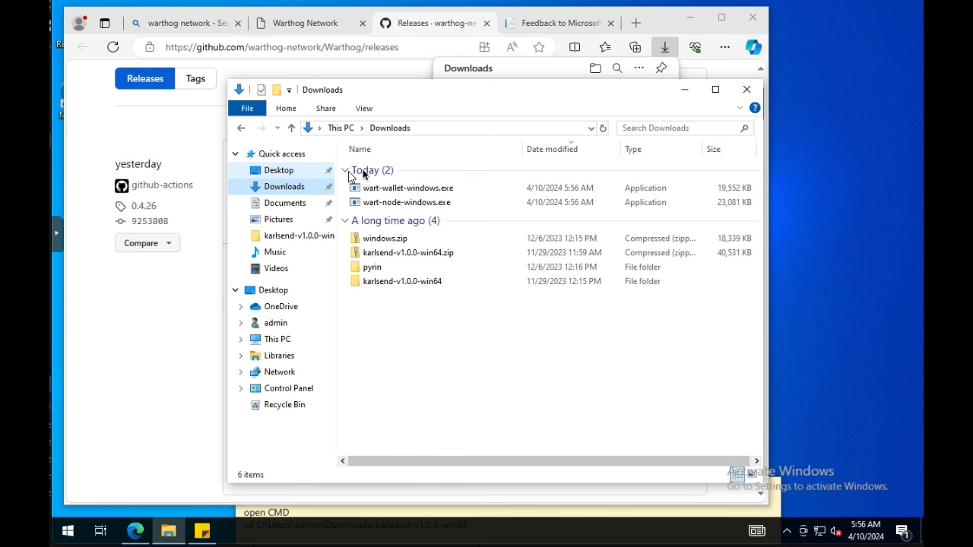
left_click(406, 202)
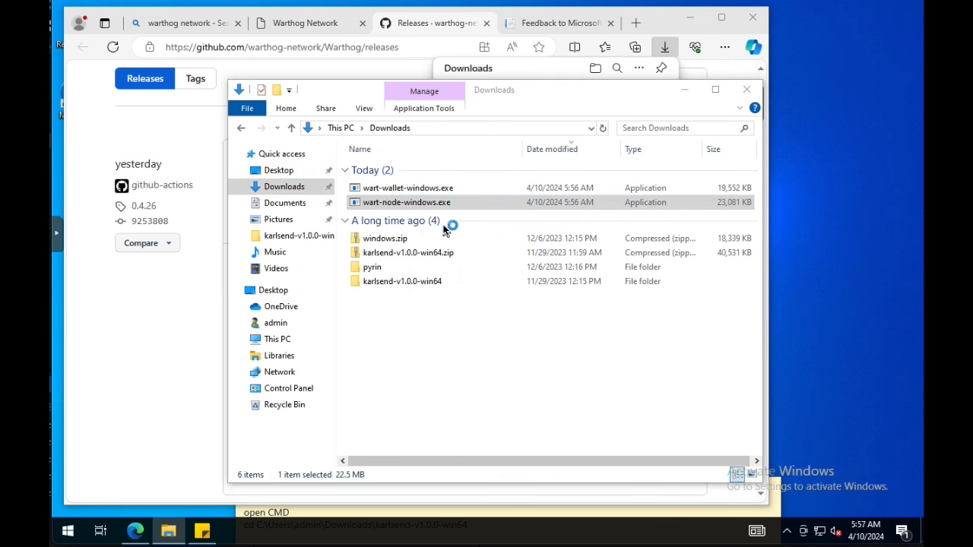
double_click(406, 202)
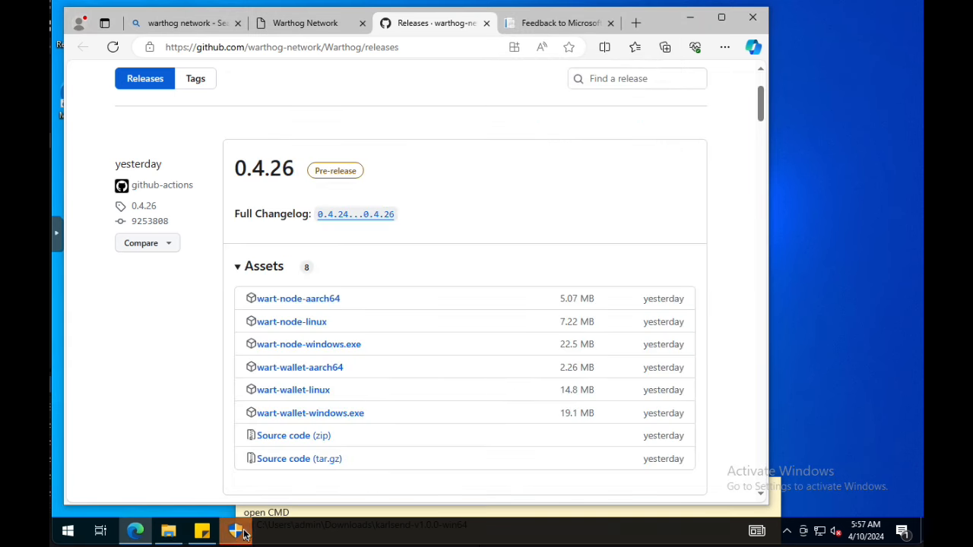
- Allow the node firewall access on both private and public networks
left_click(235, 529)
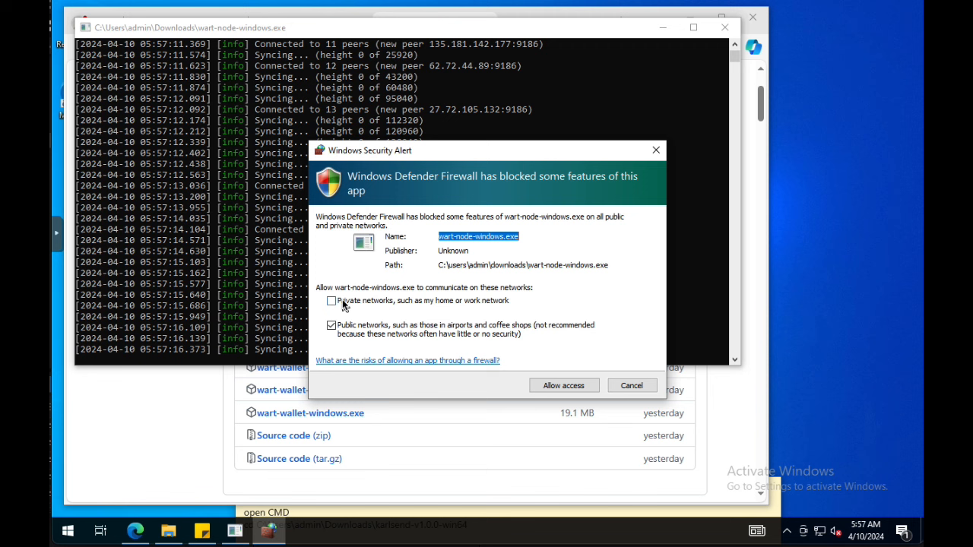
left_click(331, 301)
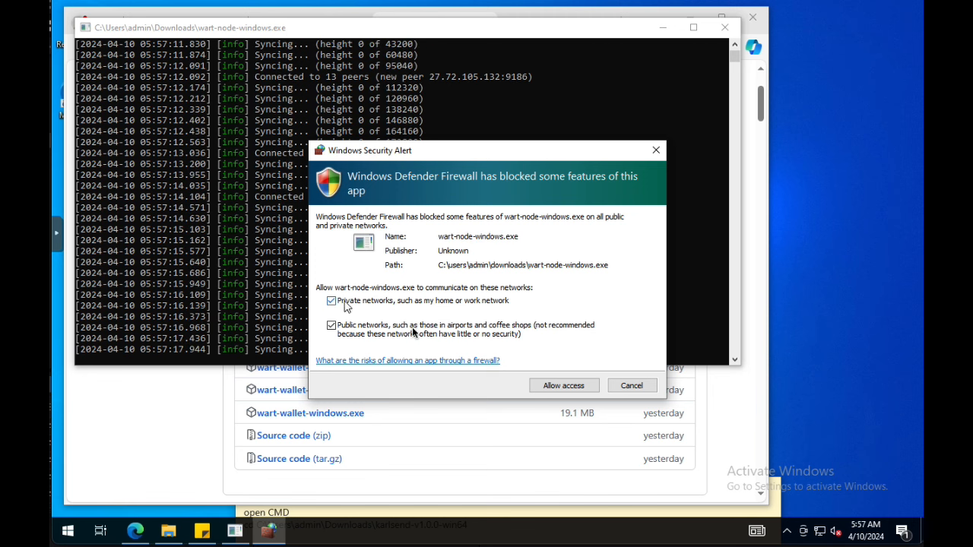
mouse_move(564, 386)
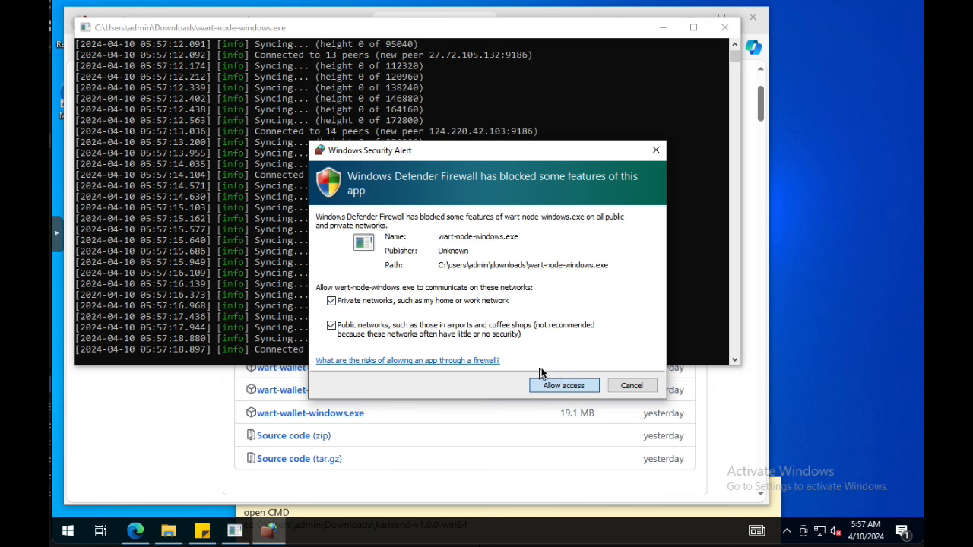
left_click(562, 386)
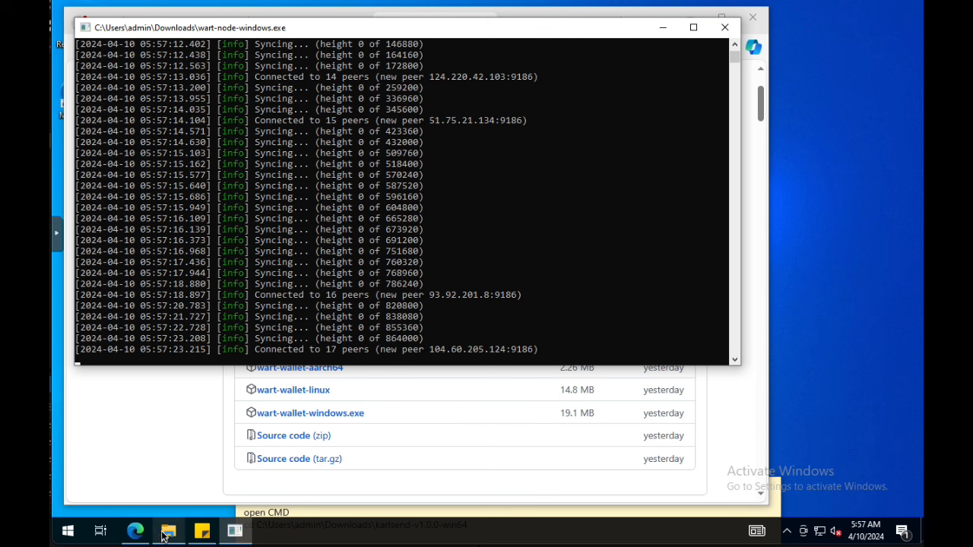
- Start cmd as administrator and approve the User Account Control prompt
left_click(168, 531)
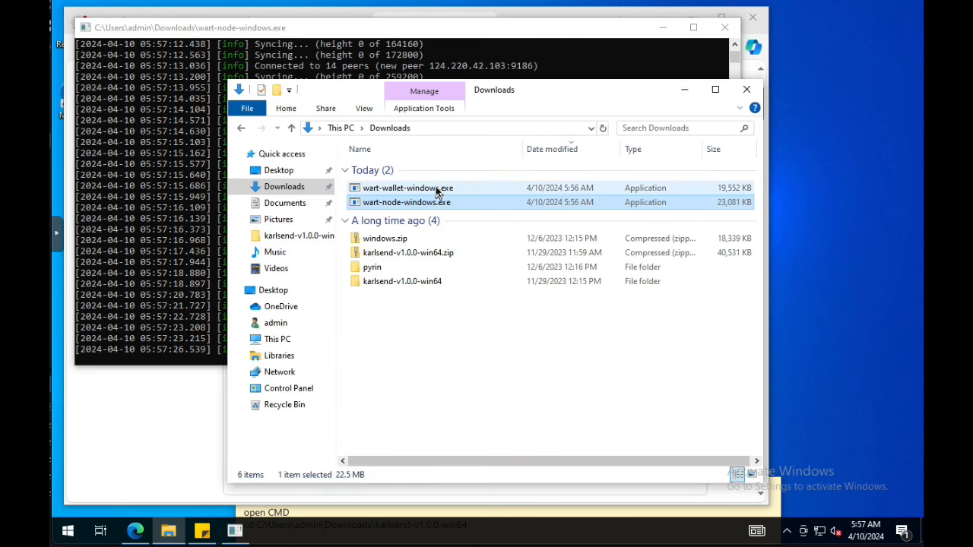
right_click(408, 187)
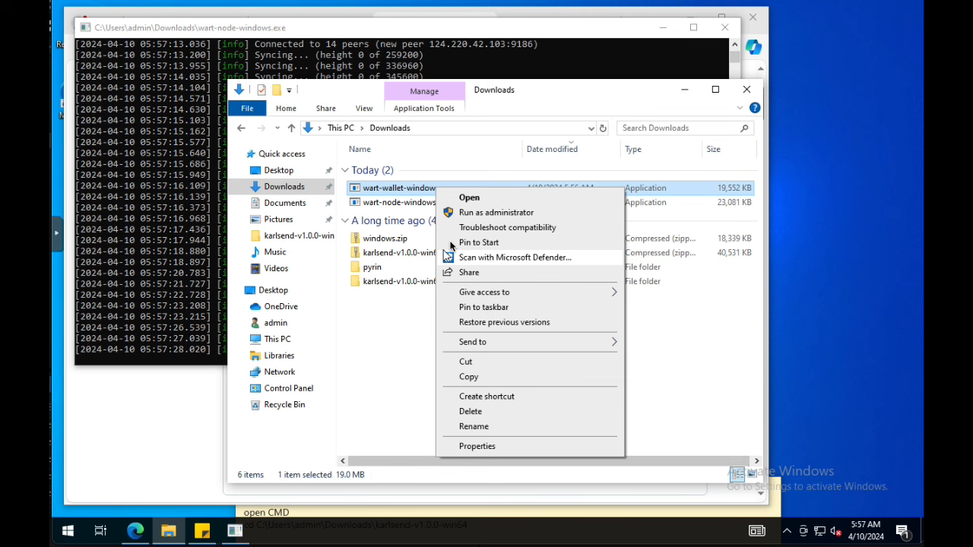
left_click(291, 452)
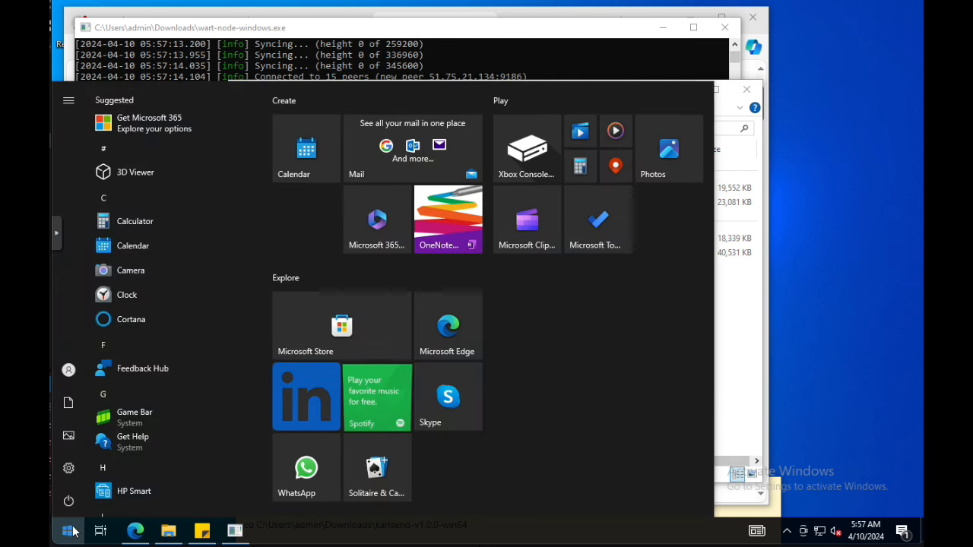
type("cmd")
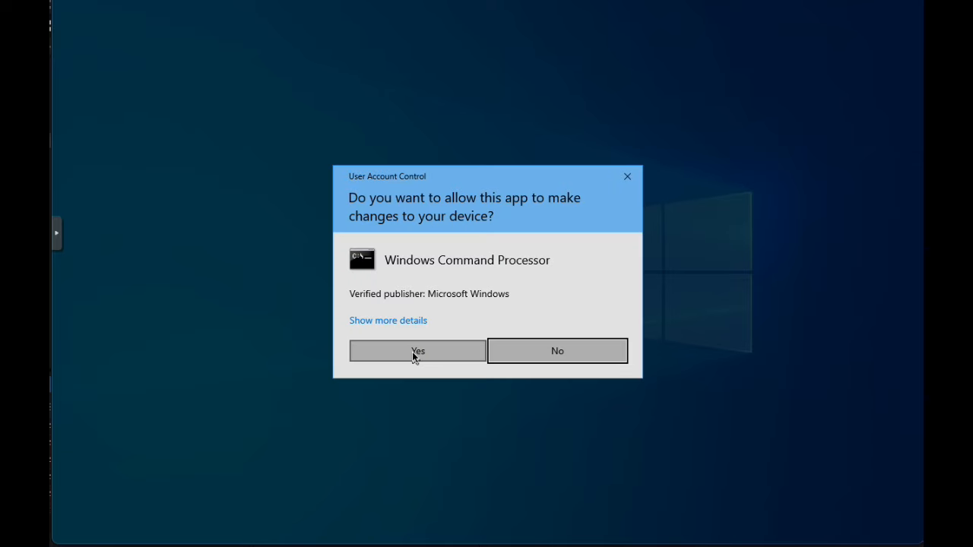
left_click(416, 351)
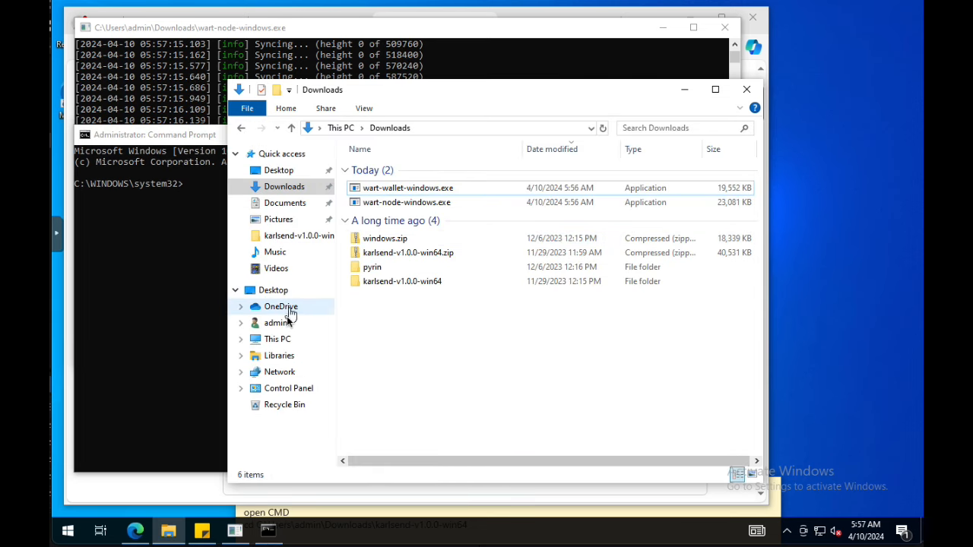
- Browse This PC > Local Disk (C:) > Users > admin > Downloads
left_click(277, 339)
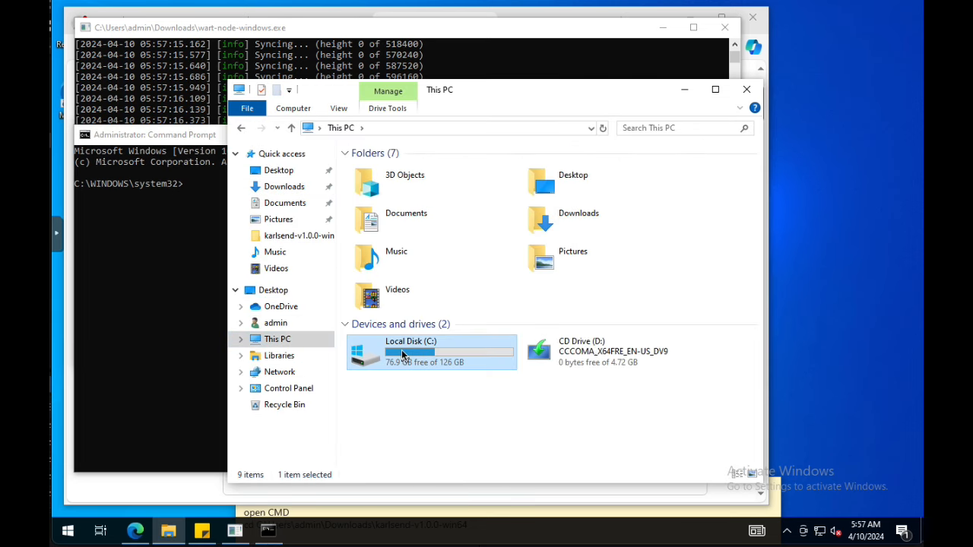
double_click(410, 351)
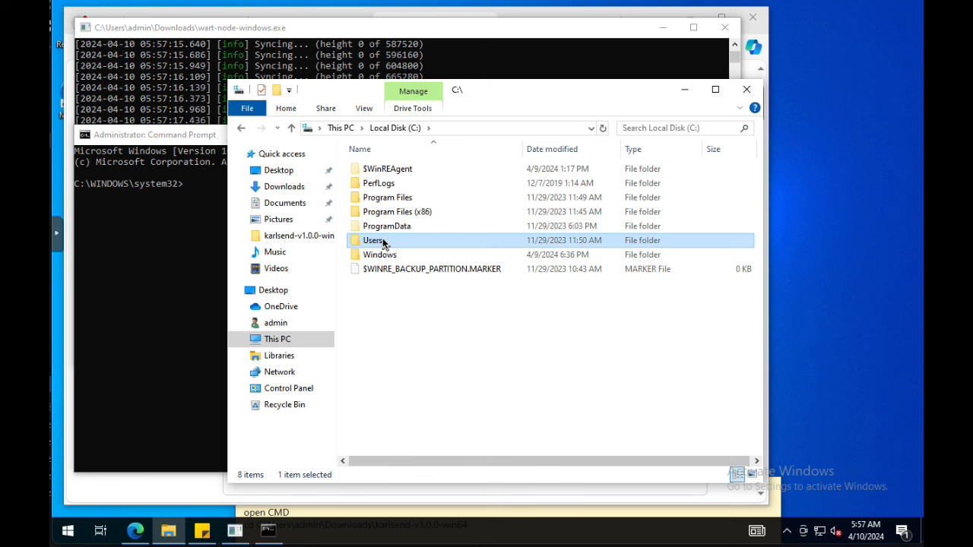
double_click(374, 240)
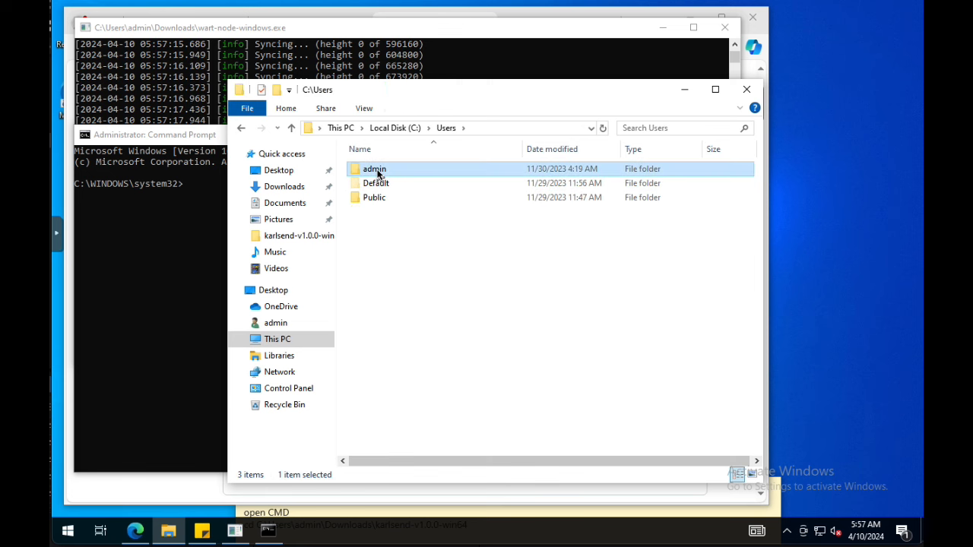
double_click(374, 169)
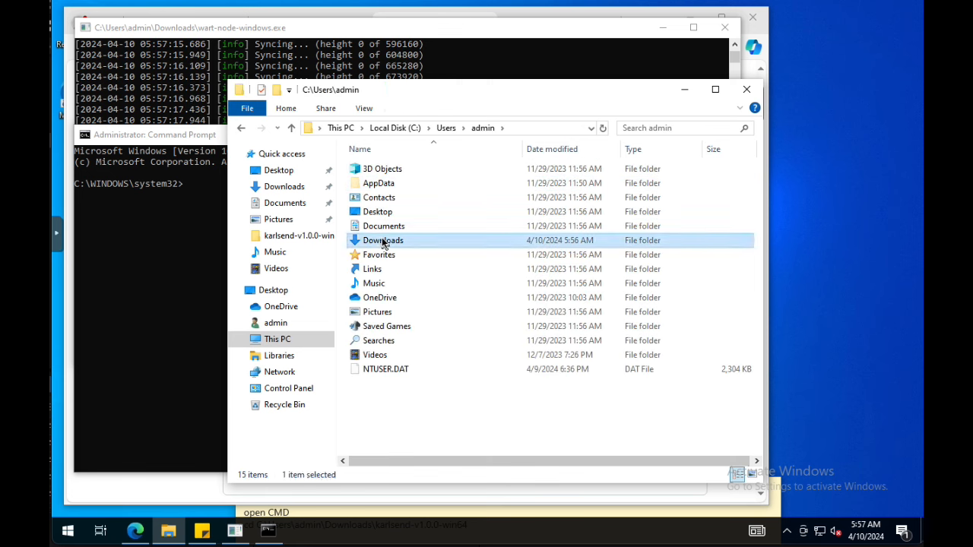
double_click(383, 240)
type("cd C:\\Users\\admin\\Downloads")
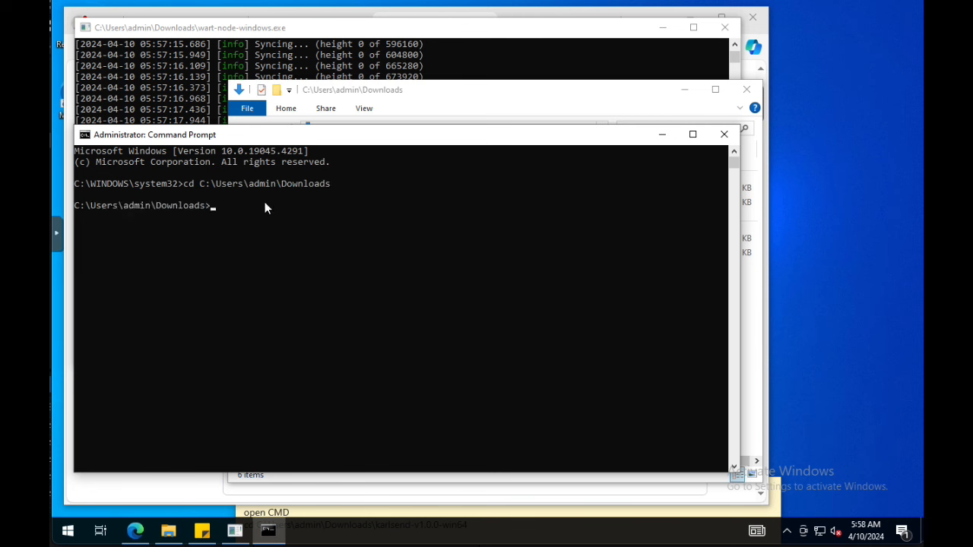
- Run 'wart-wallet-windows -c' from the Downloads prompt
type("war")
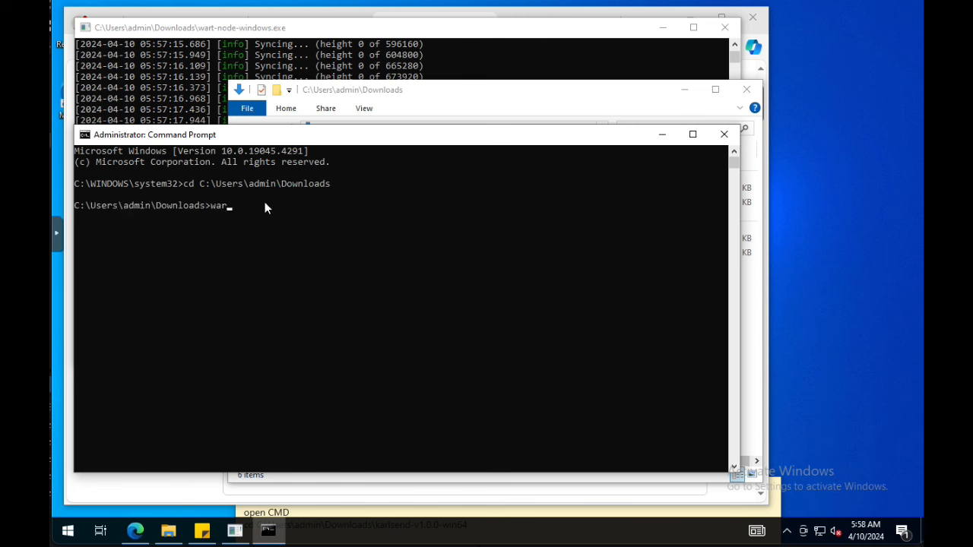
type("t-")
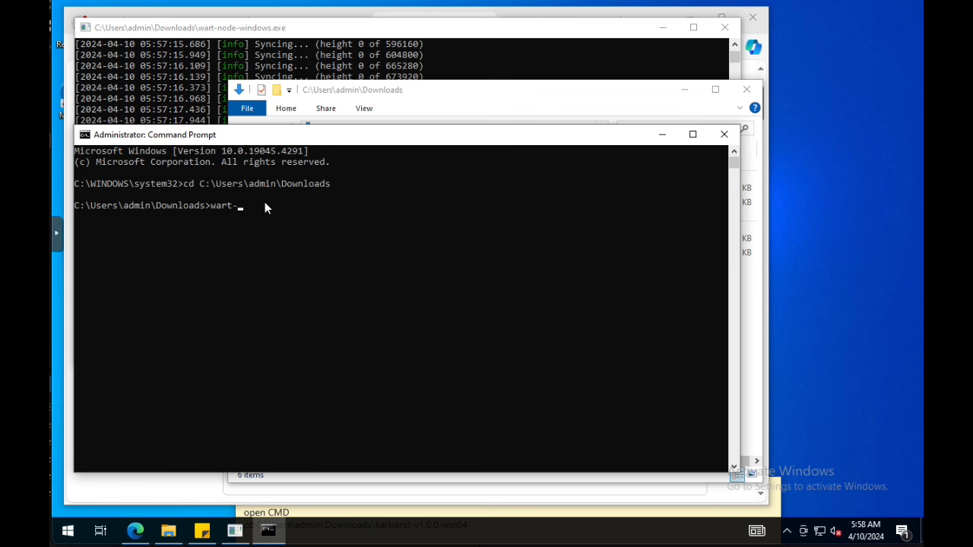
type("wallet-window")
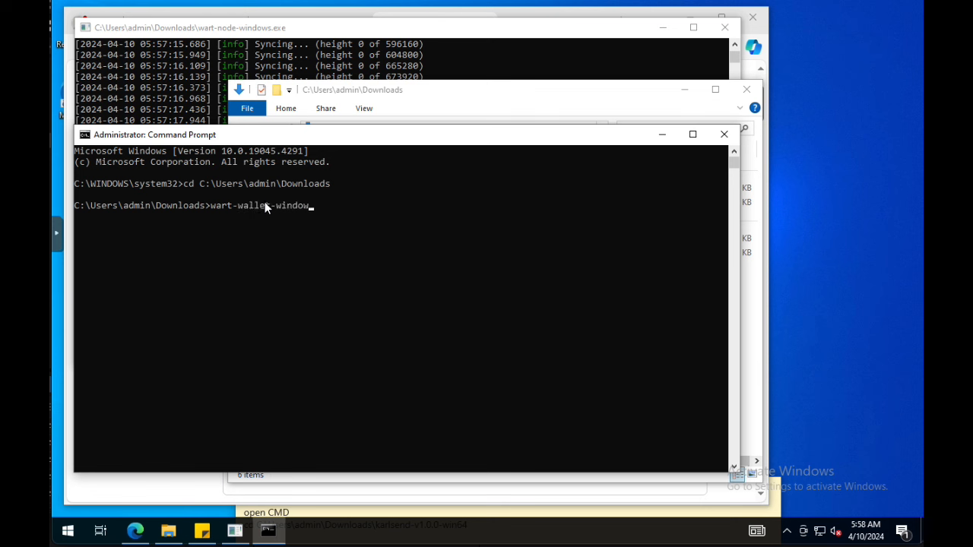
type("s")
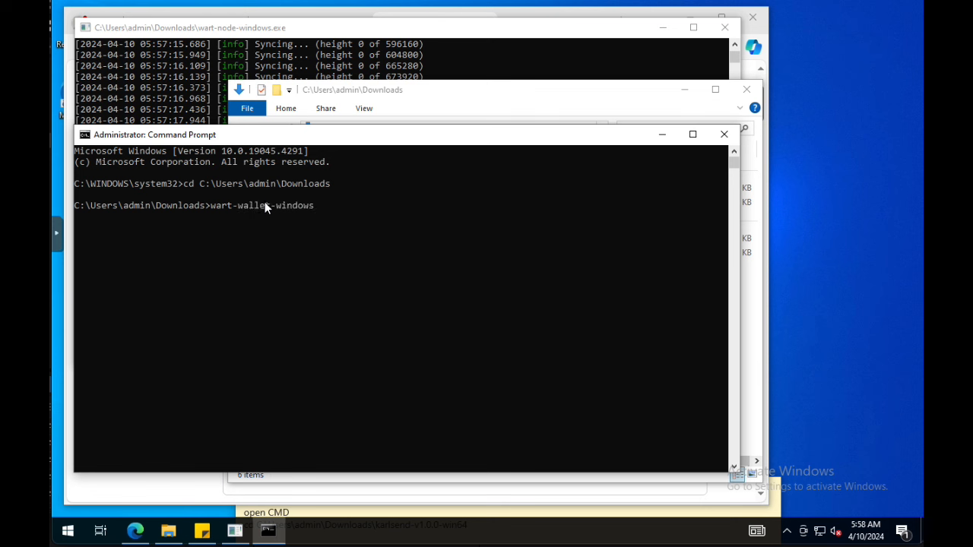
type("-c")
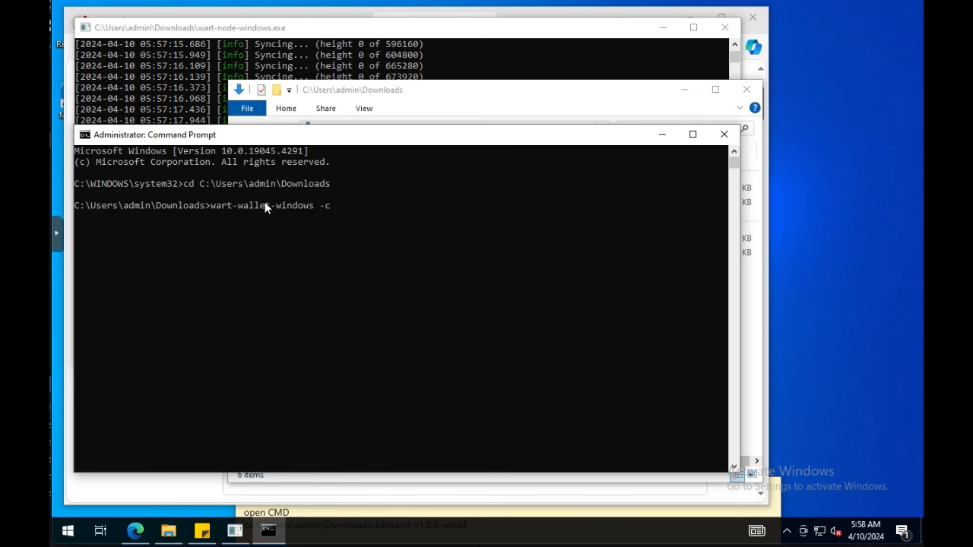
key("Return")
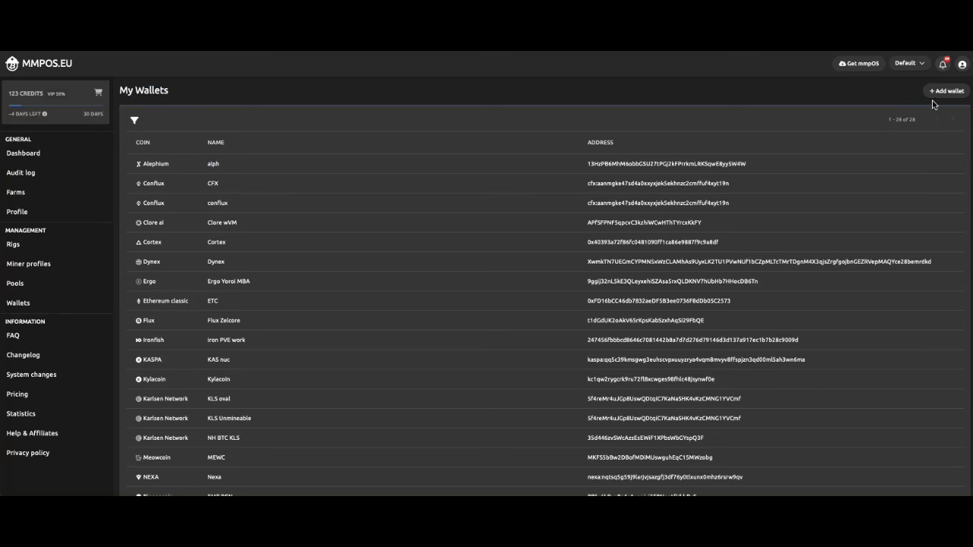
mouse_move(18, 302)
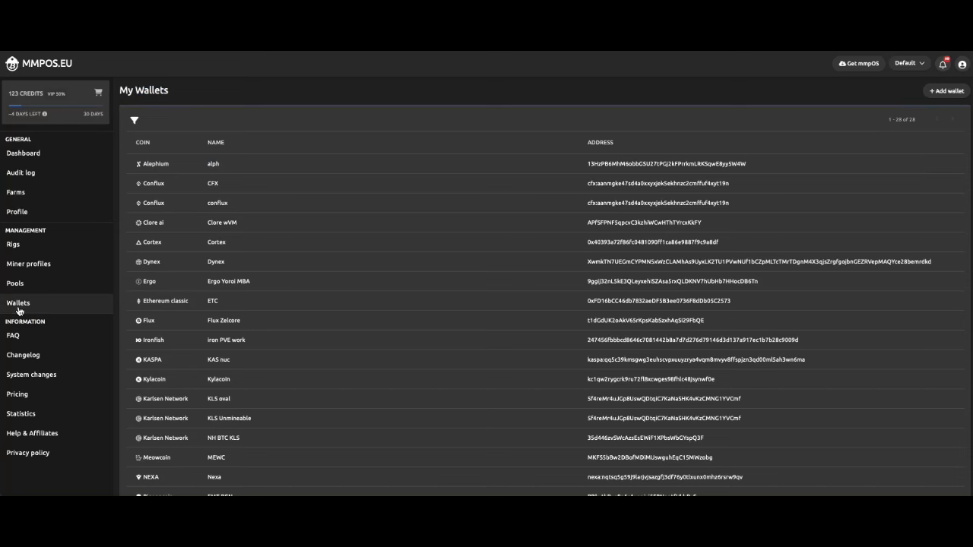
mouse_move(442, 158)
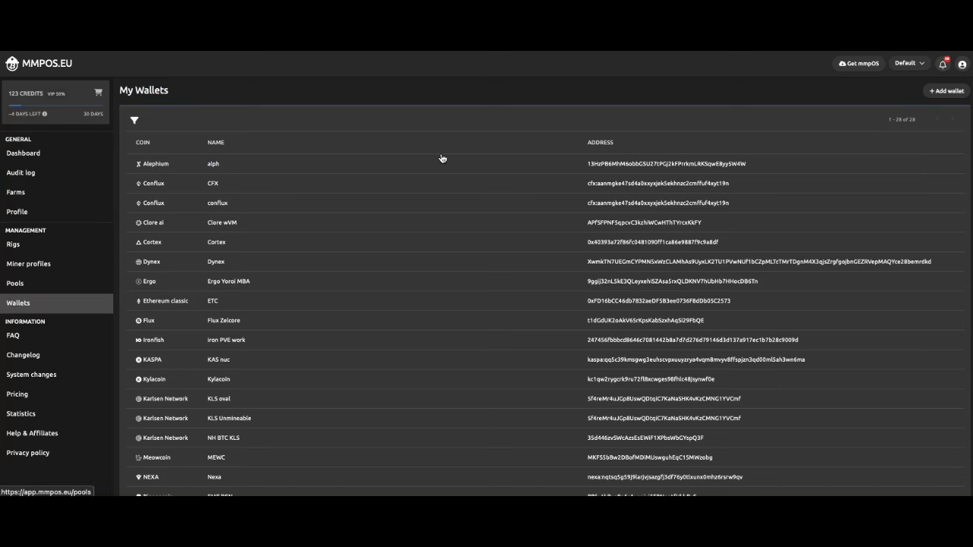
mouse_move(947, 90)
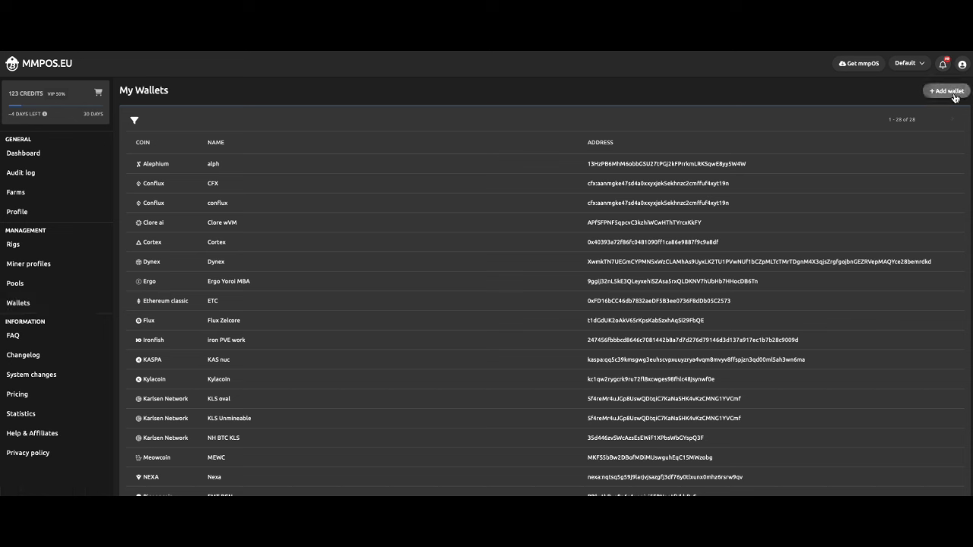
- Add a new wallet named 'warthog node wallet' for the Warthog coin
left_click(945, 90)
type("wart")
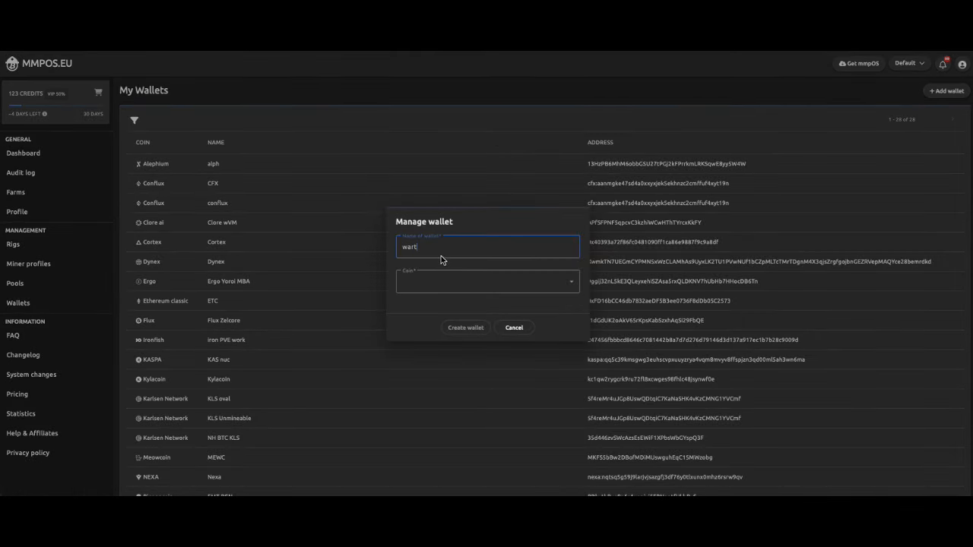
type("hog node wallet")
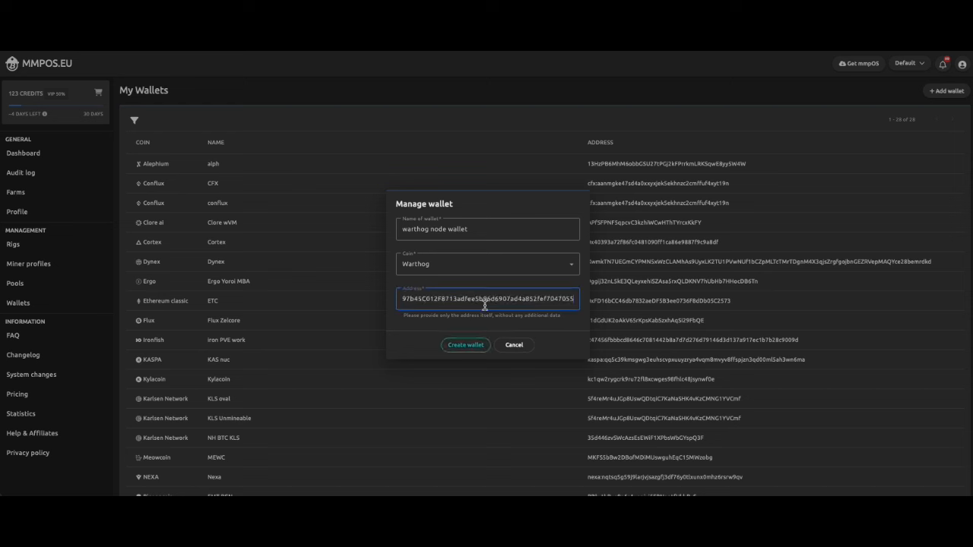
mouse_move(466, 345)
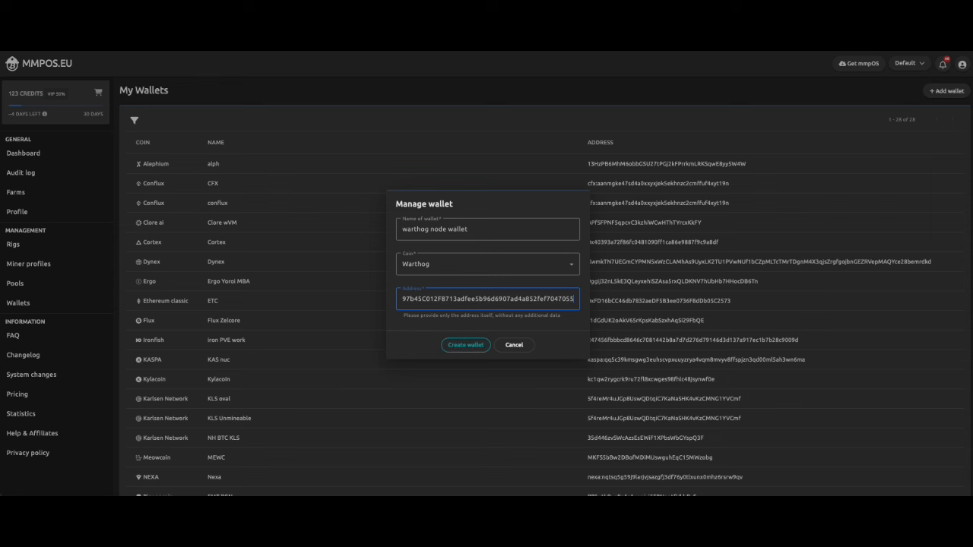
- Create a new miner profile named 'Warthog Pool Mining'
left_click(28, 264)
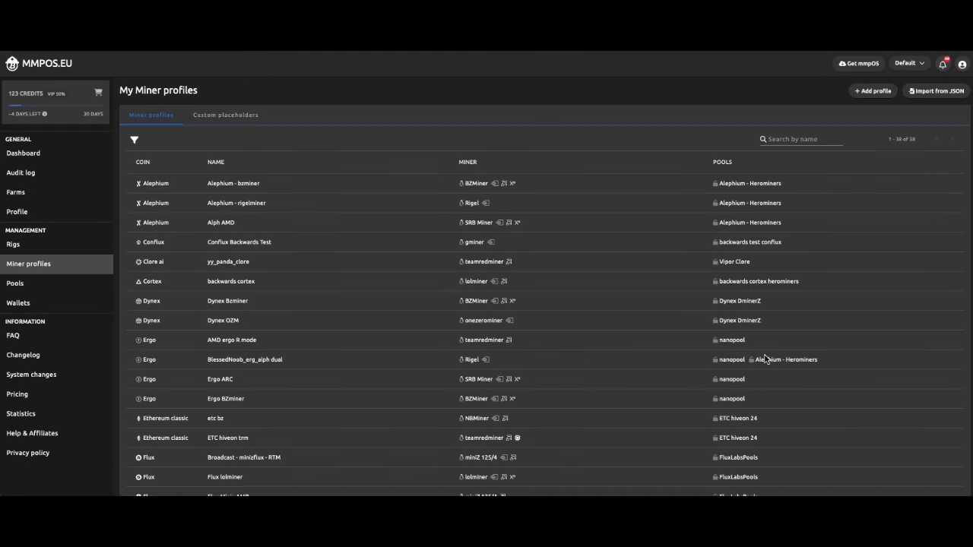
left_click(873, 90)
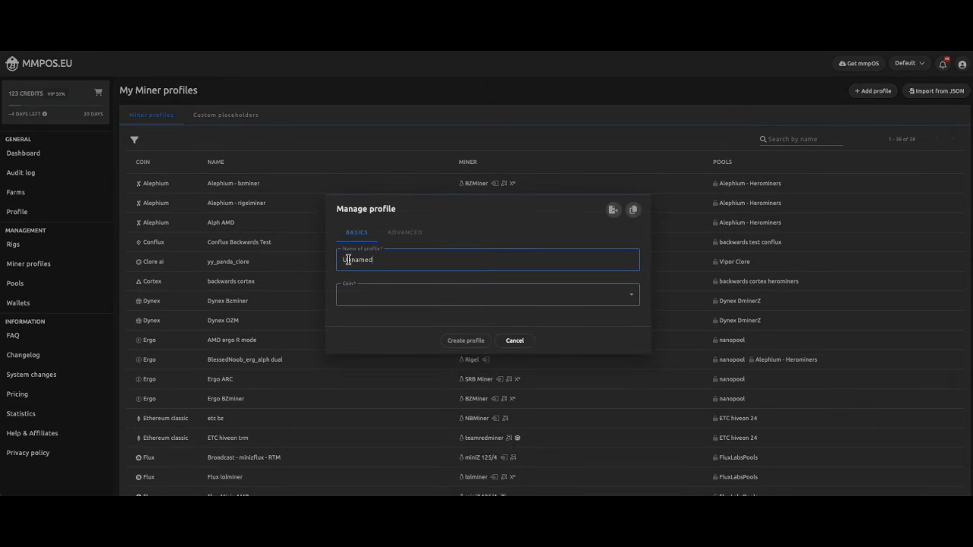
type("Warthog")
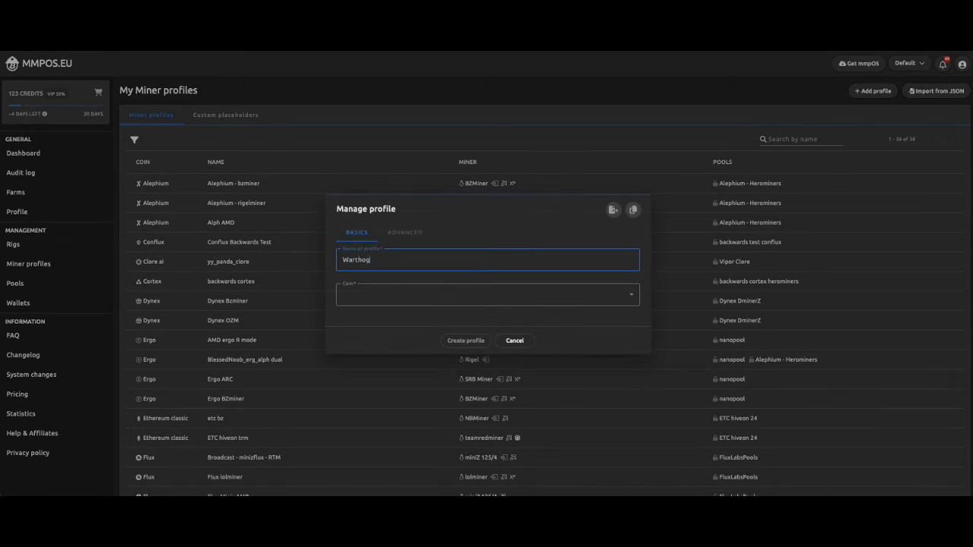
type("Pool Mining")
type("wart")
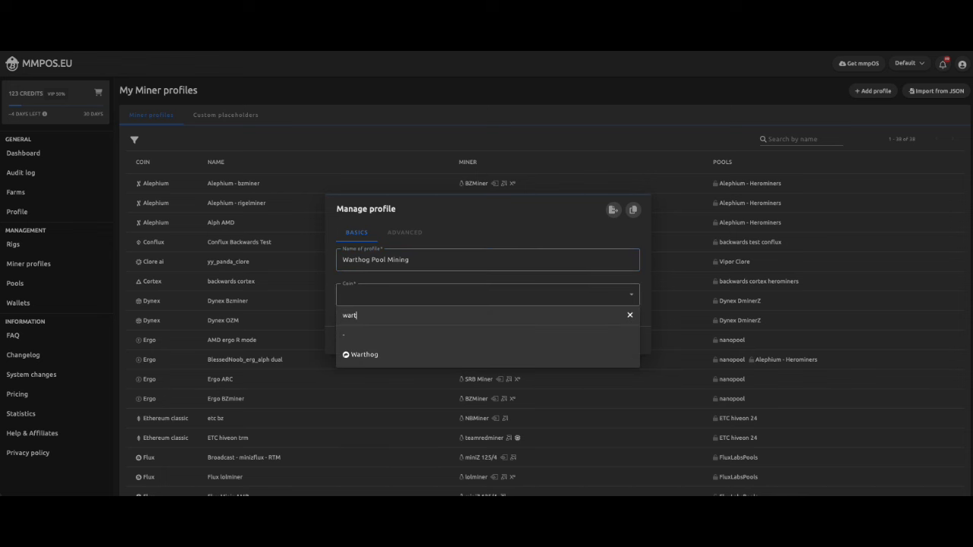
- Choose Warthog as the profile's coin and add a new pool for it
left_click(364, 355)
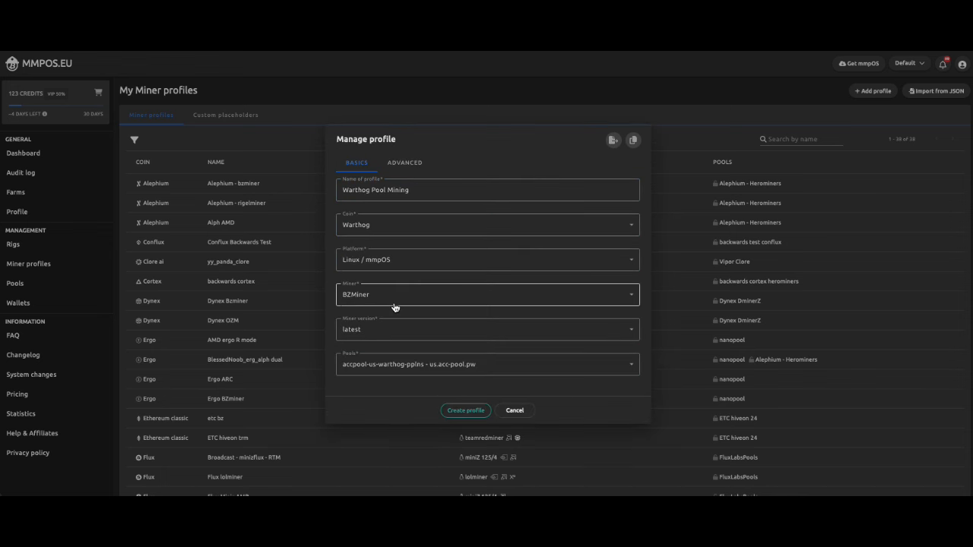
left_click(486, 364)
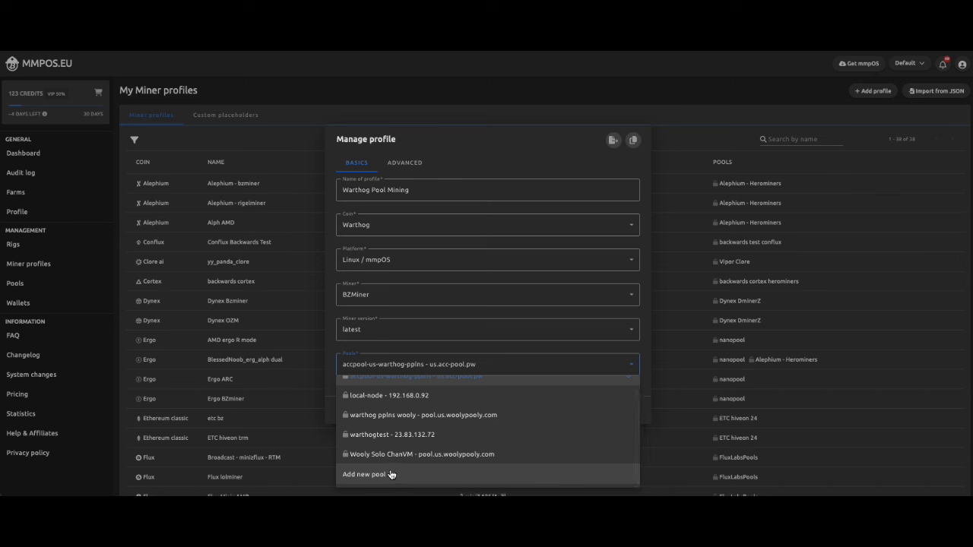
left_click(422, 454)
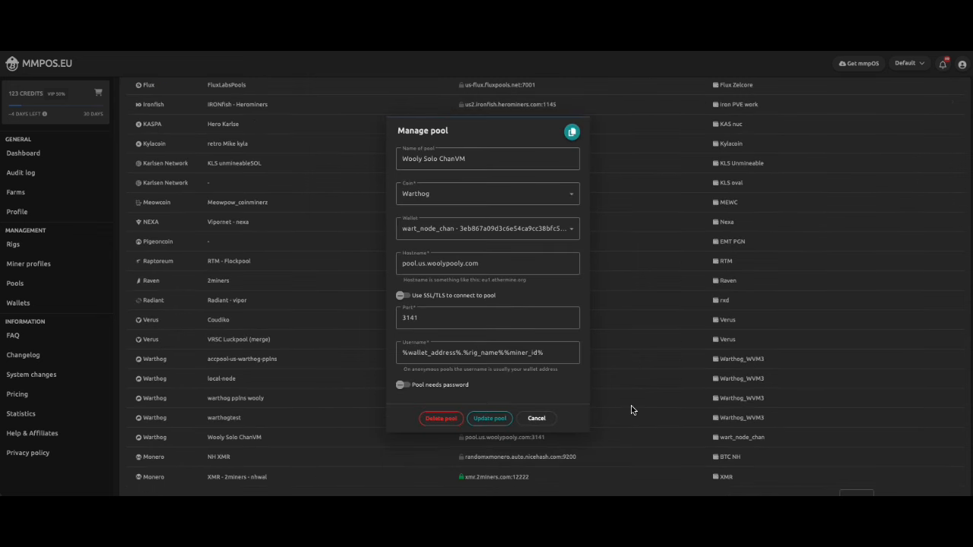
- Review the Wooly Solo ChanVM pool settings: pool.us.woolypooly.com, port 3141
left_click(478, 352)
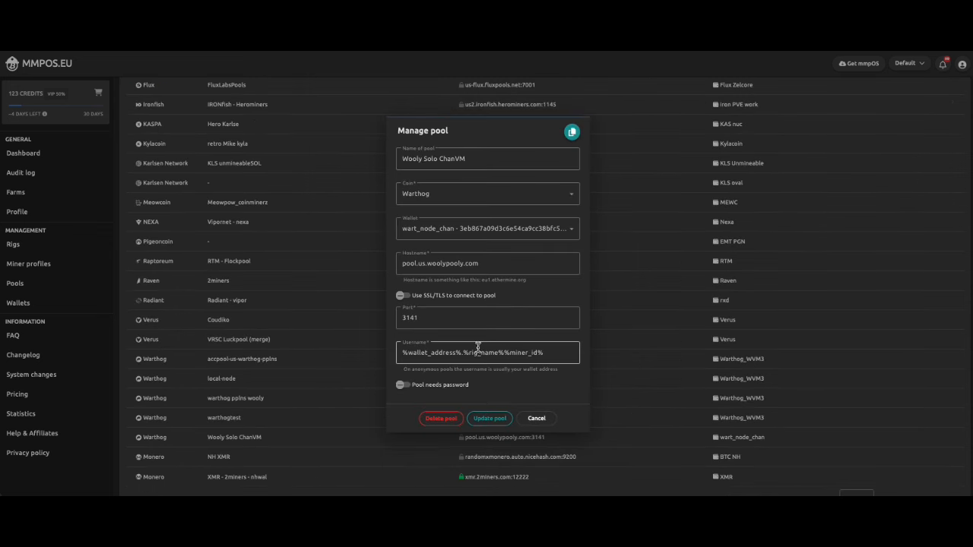
left_click(487, 229)
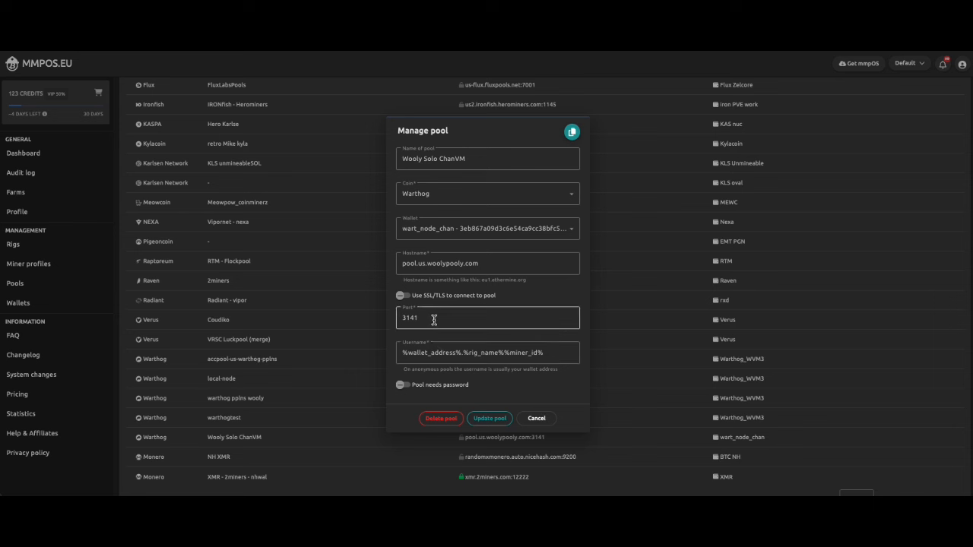
mouse_move(479, 323)
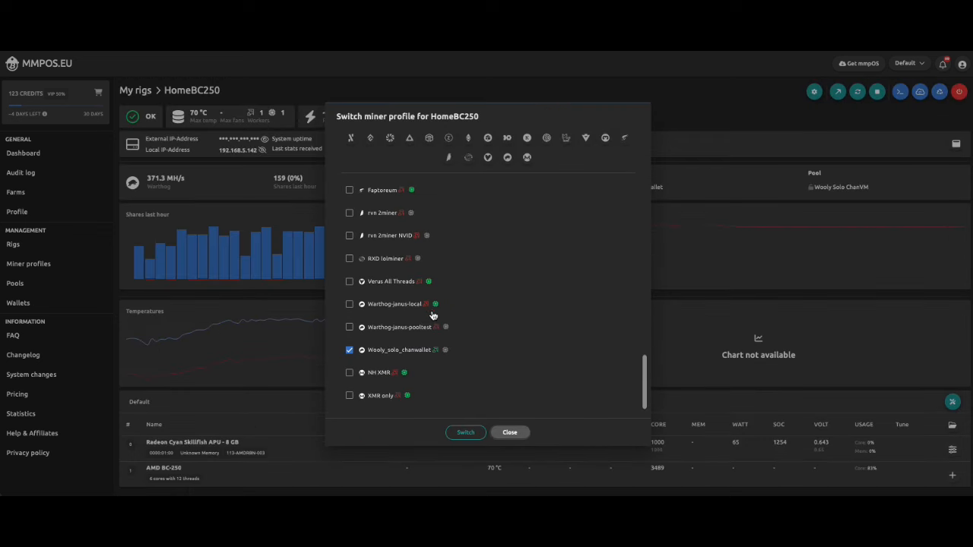
mouse_move(842, 99)
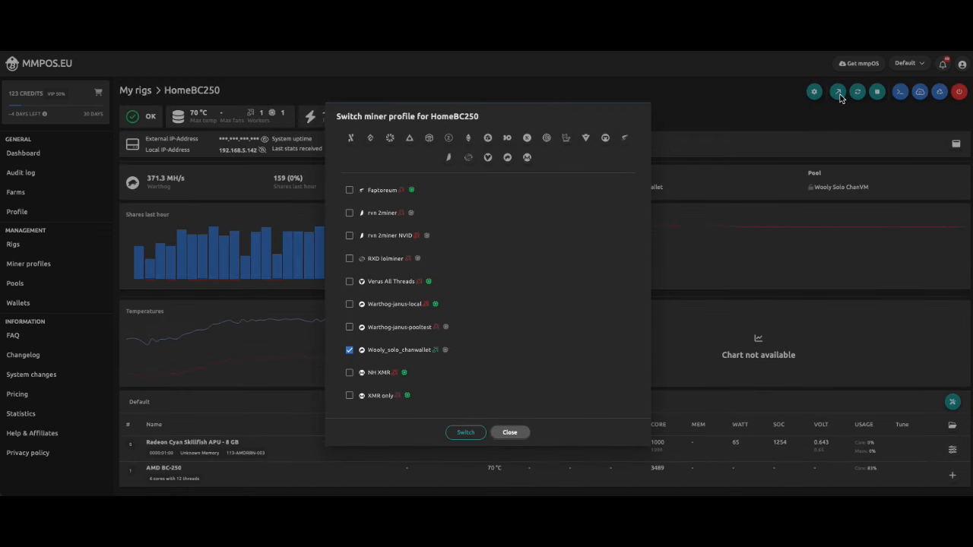
mouse_move(390, 245)
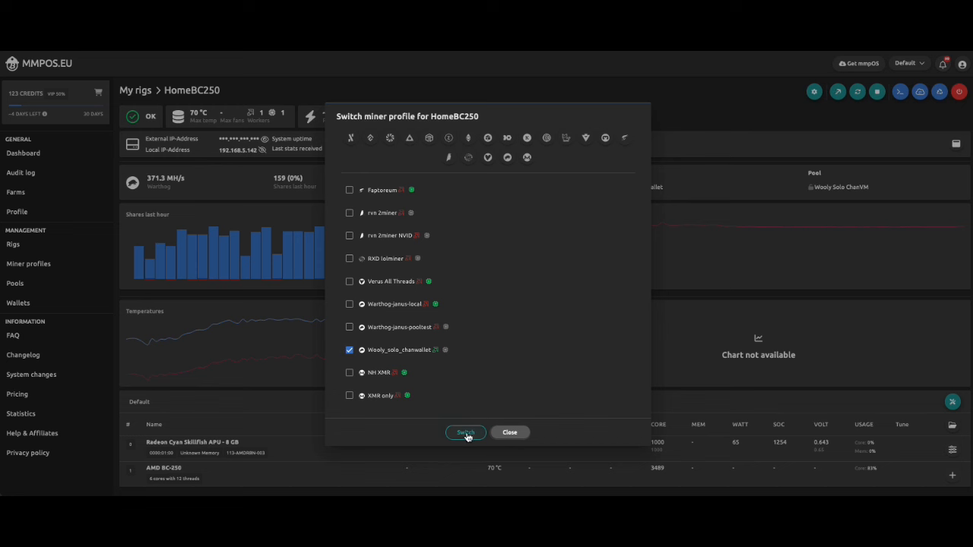
- Switch rig HomeBC250 to the Wooly_solo_chanwallet profile on the Wooly Solo ChanVM pool
left_click(466, 432)
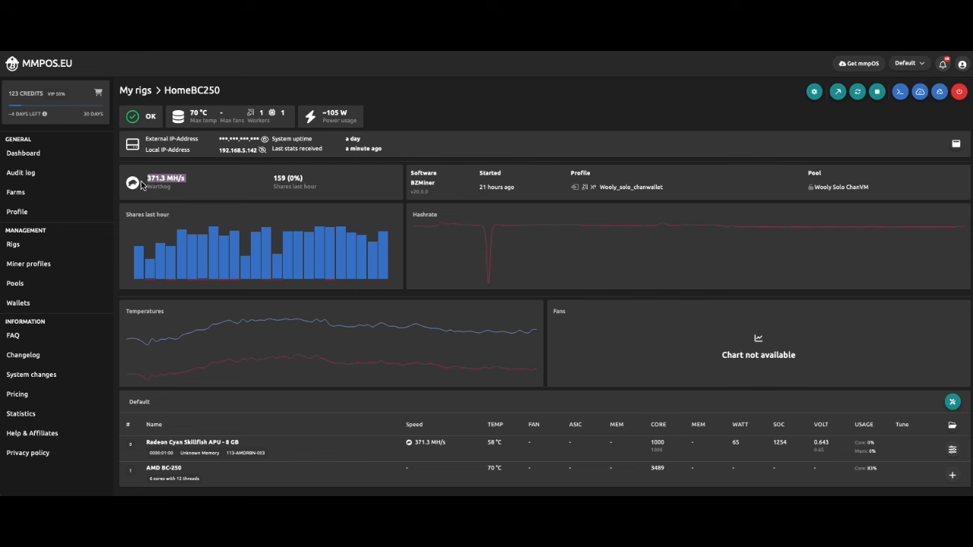
mouse_move(774, 400)
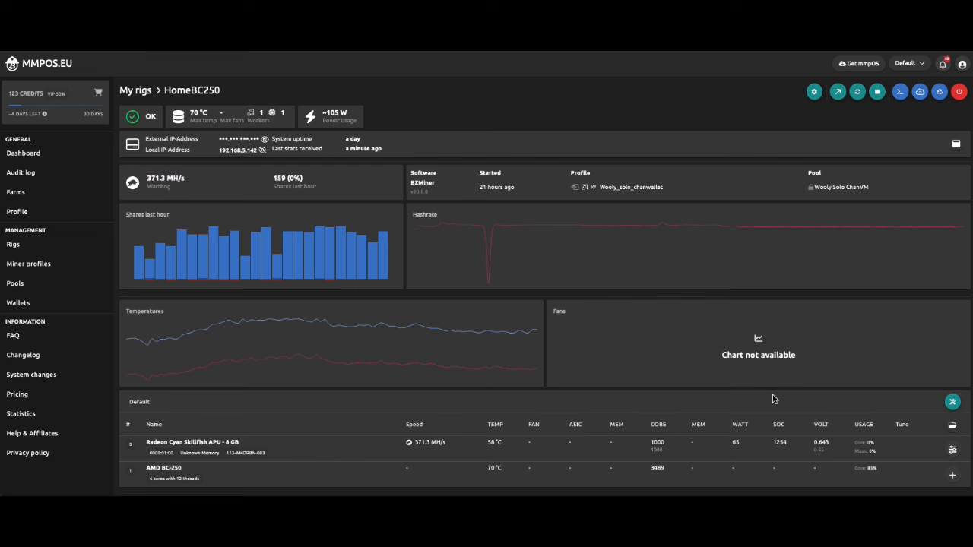
- Save the OC changes for HomeBC250's worker configuration via the GPU tune panel
left_click(951, 449)
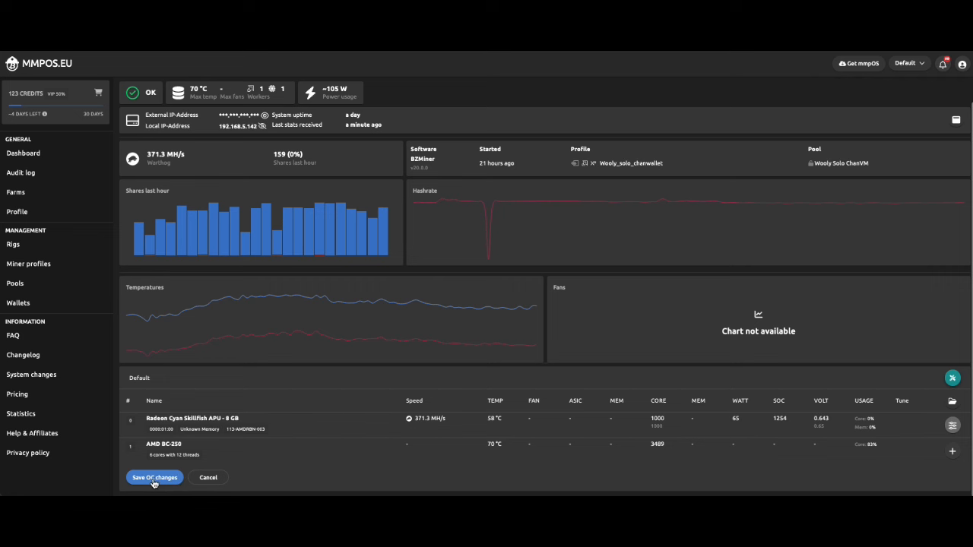
left_click(155, 477)
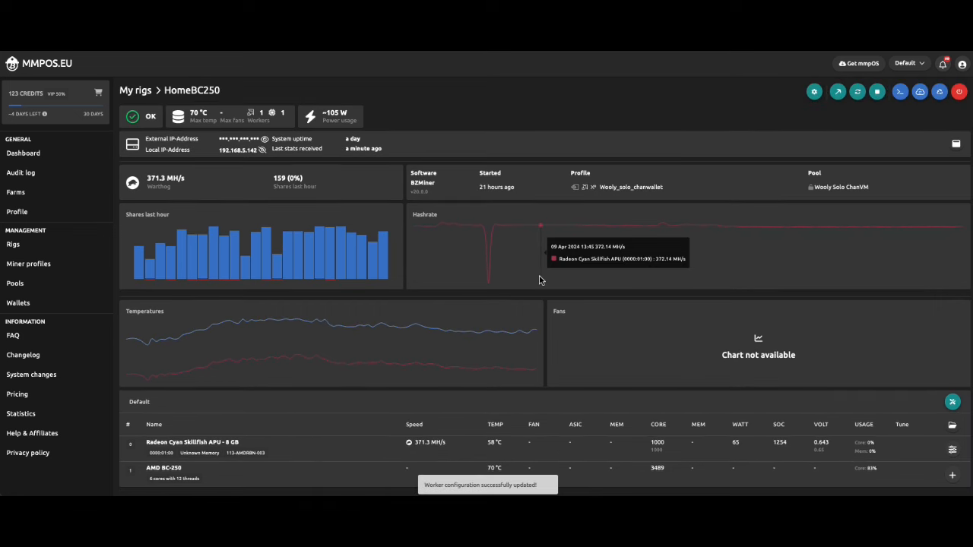
mouse_move(628, 116)
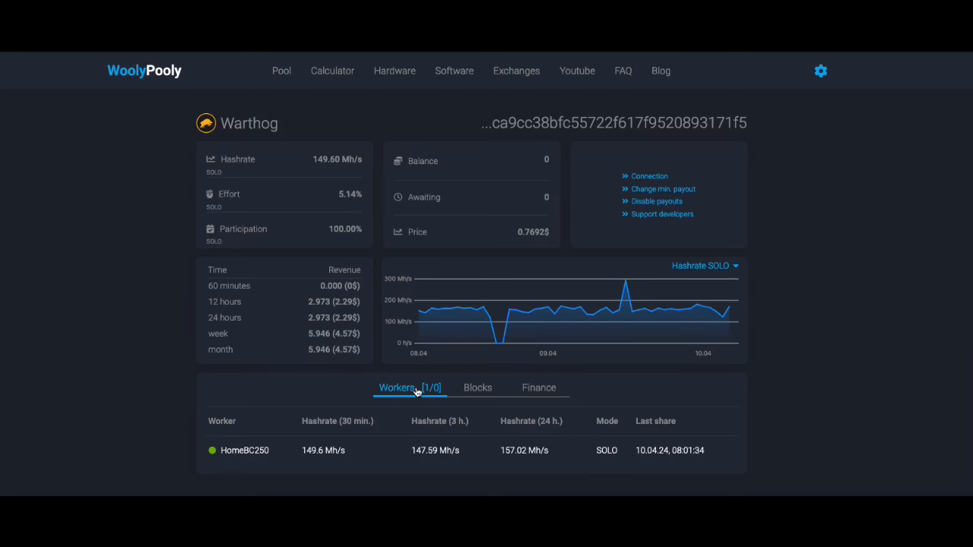
mouse_move(450, 417)
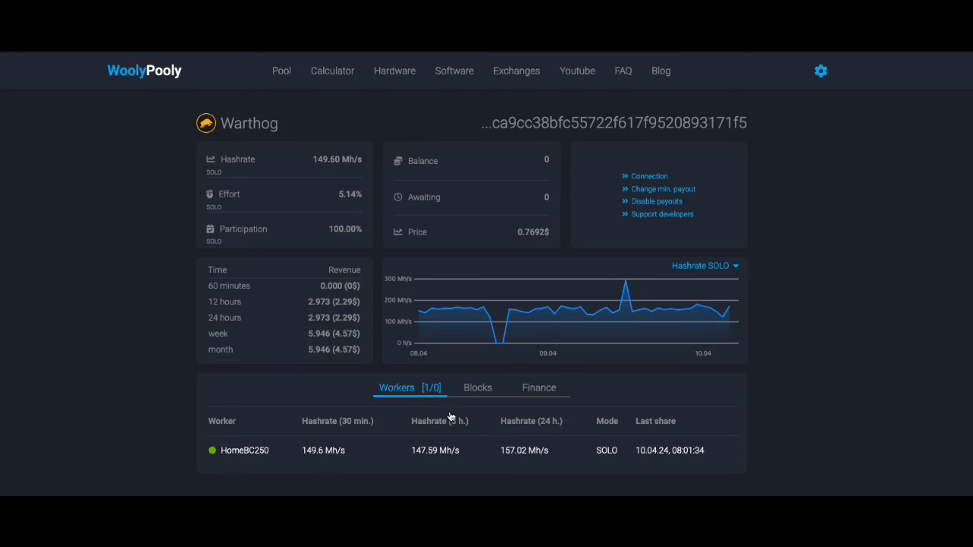
mouse_move(402, 394)
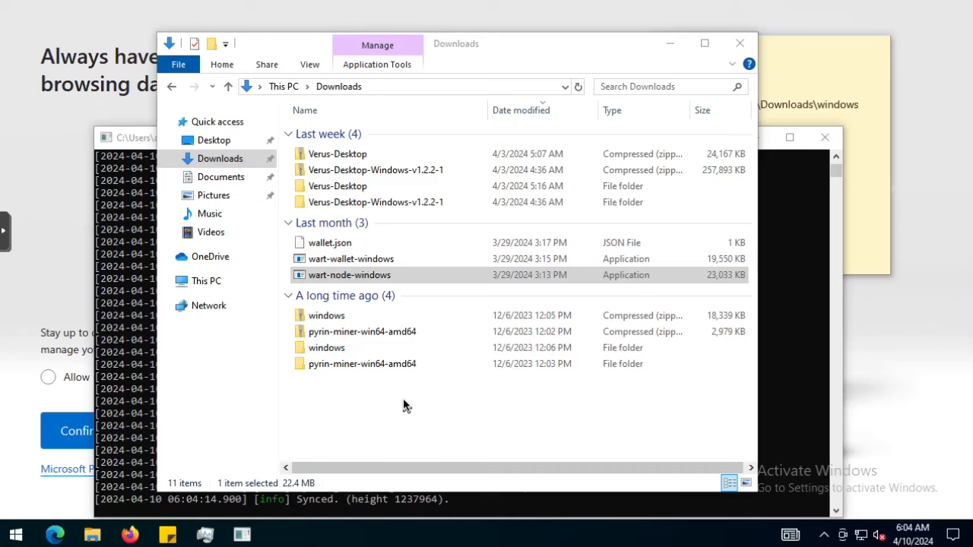
- Launch cmd from Start as administrator and approve the UAC prompt
left_click(15, 535)
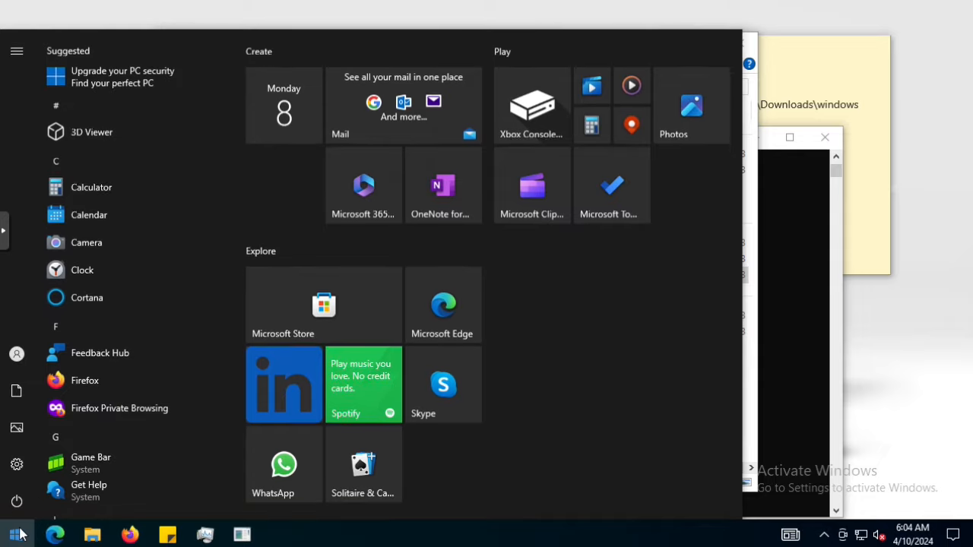
type("cmd")
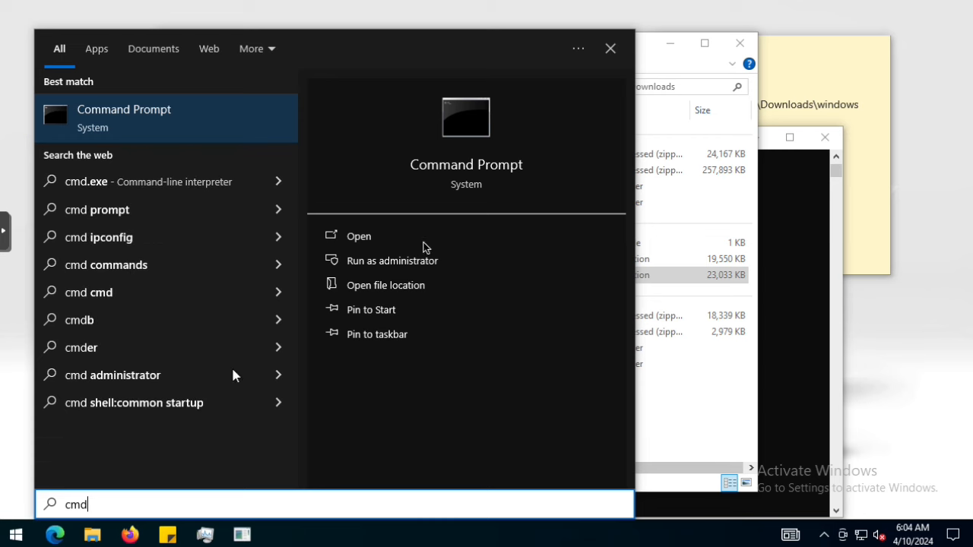
left_click(393, 260)
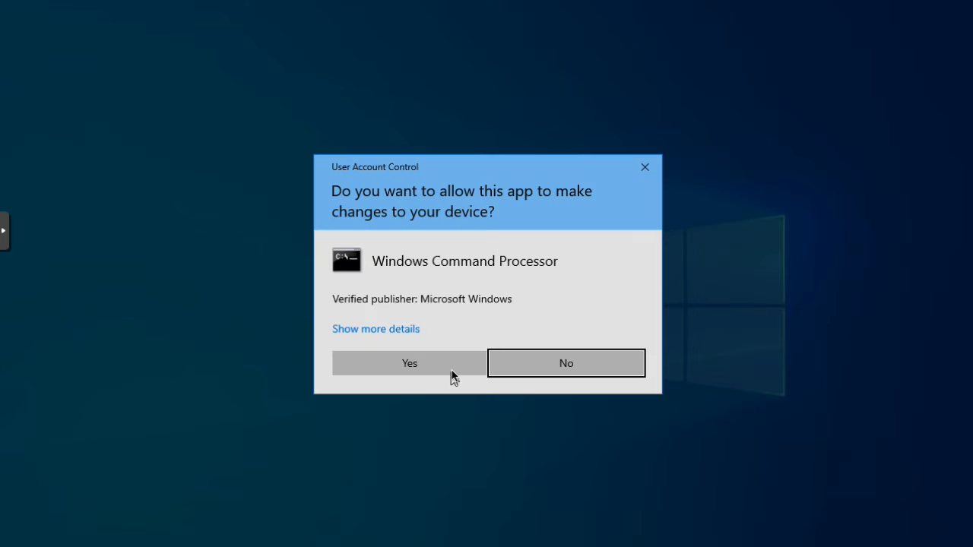
left_click(409, 362)
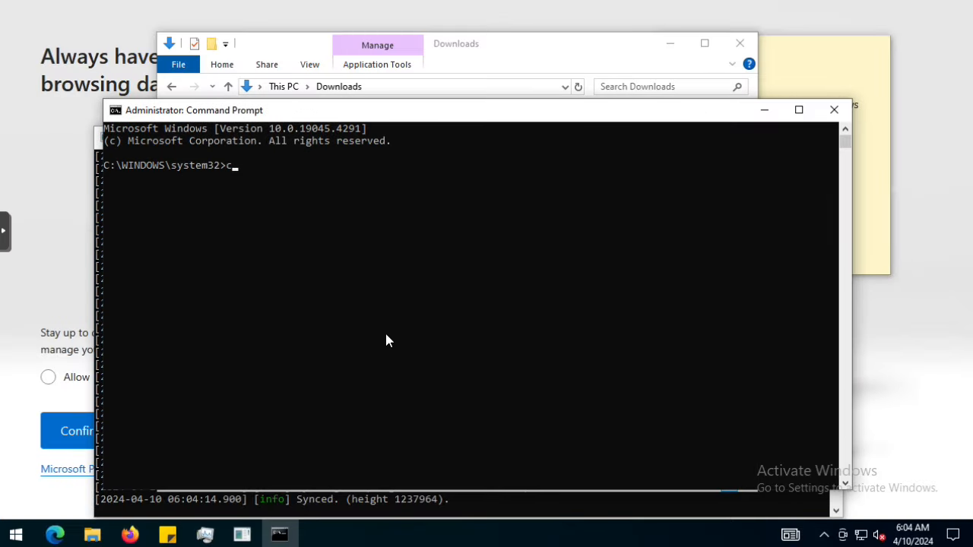
- Change directory to C:\Users\Admin\Downloads
type("d C:\\")
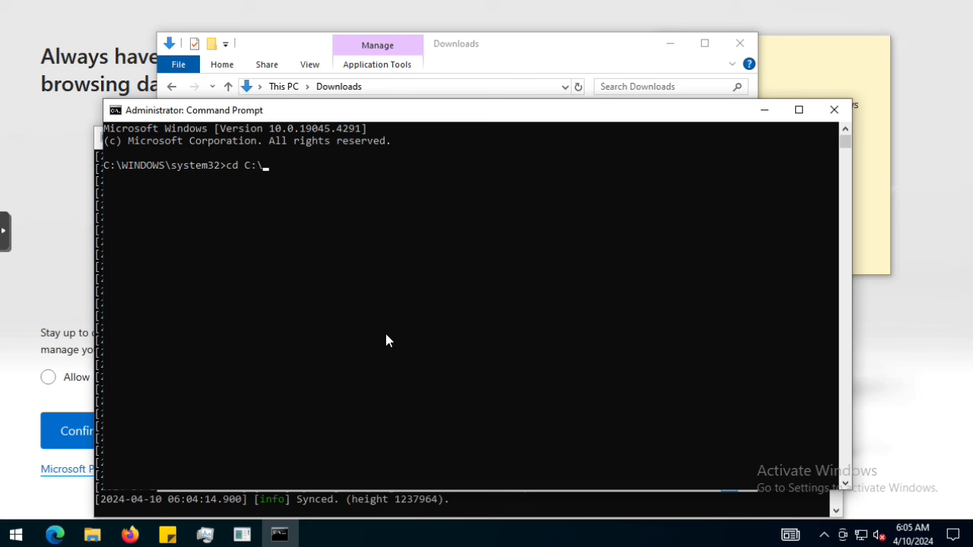
type("Users\\Adm")
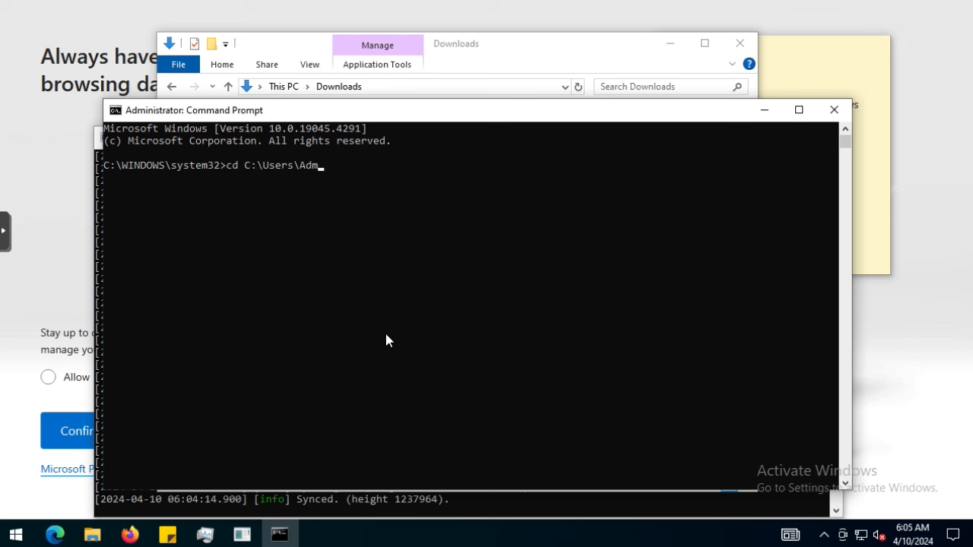
type("in\\Downlo")
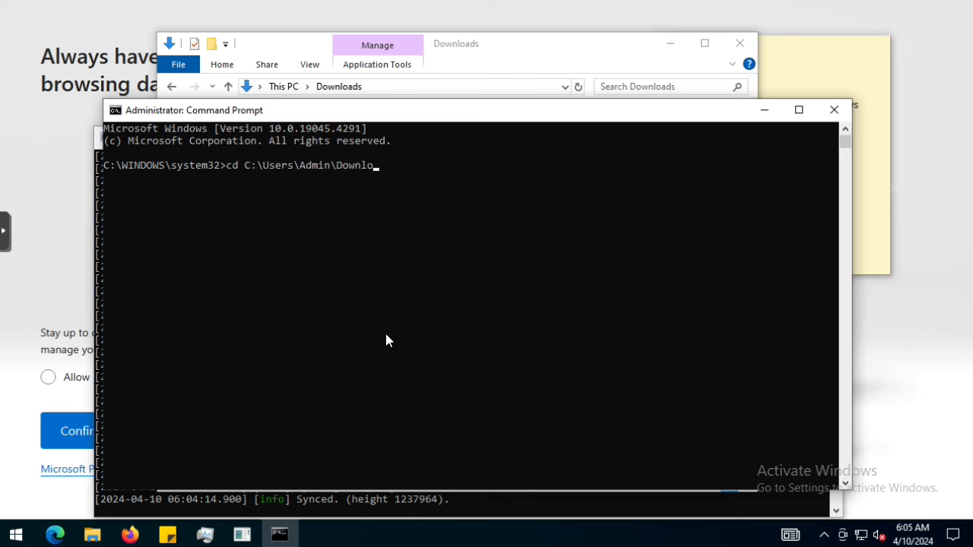
- Run wart-wallet-windows -b to print the wallet balance of 8.05811293
type("war")
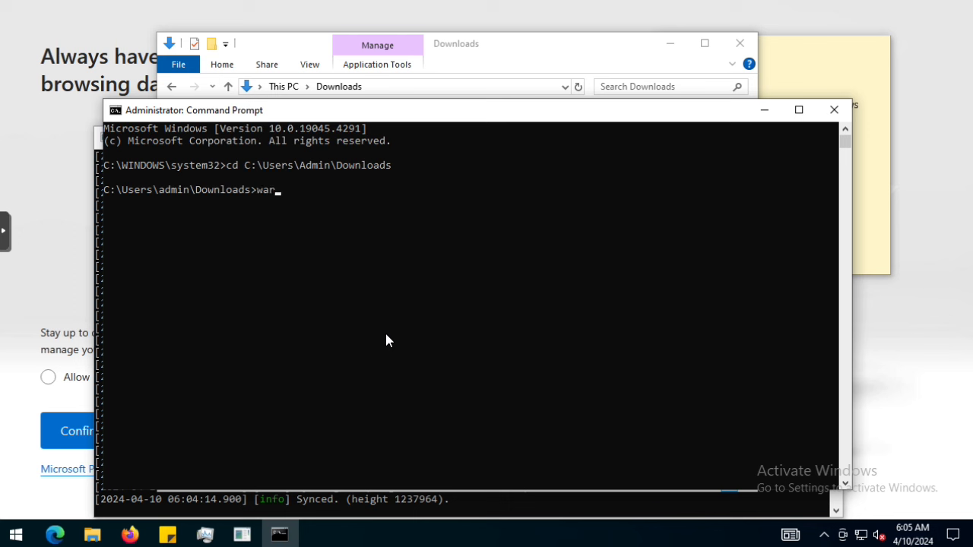
type("t-wallet-")
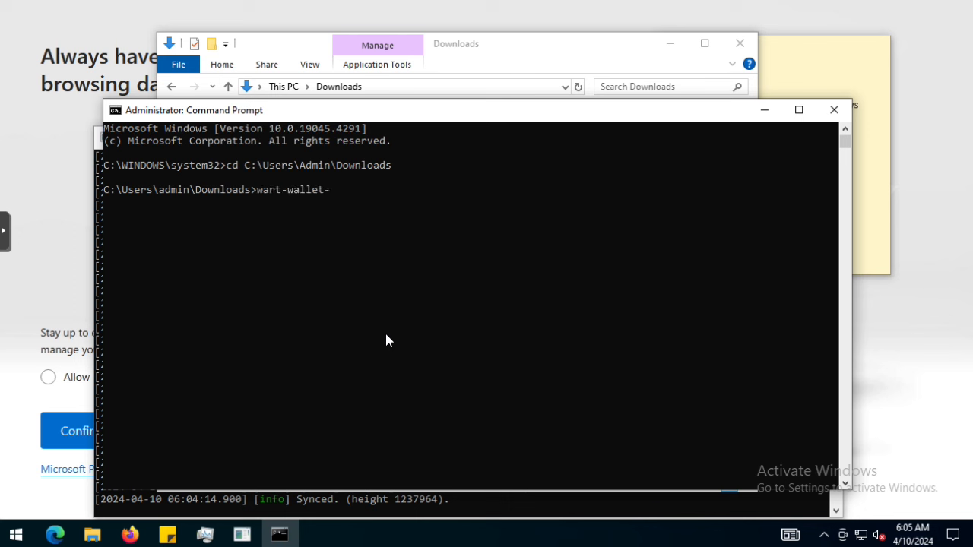
type("windows -")
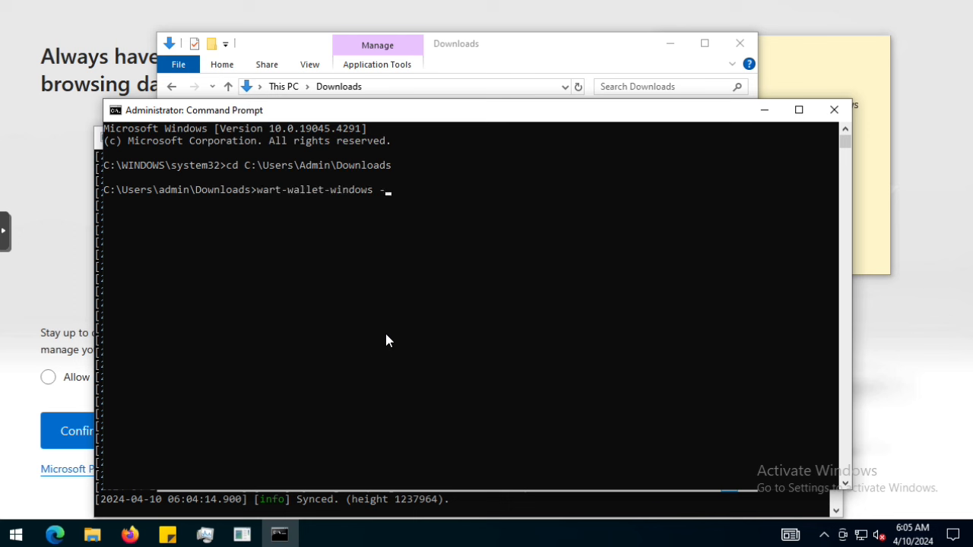
type("b")
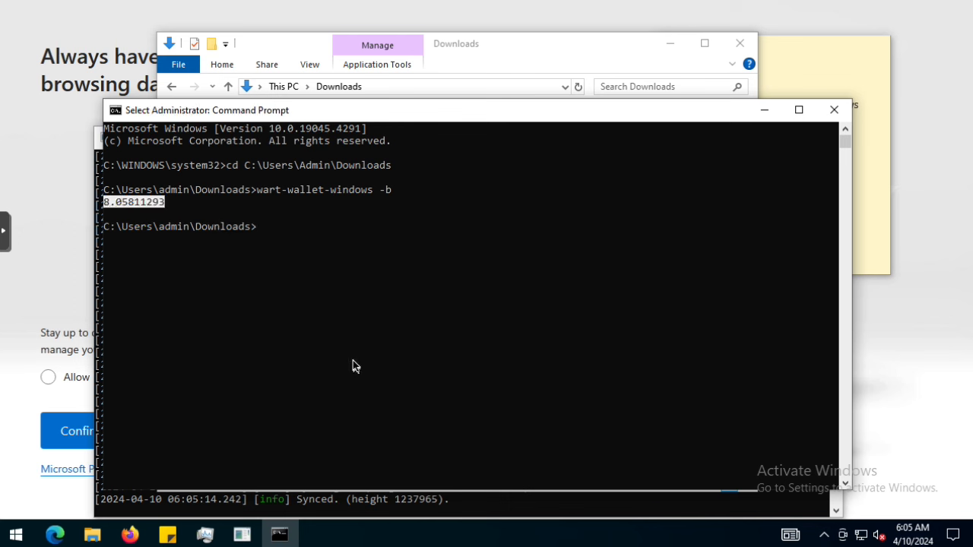
mouse_move(786, 8)
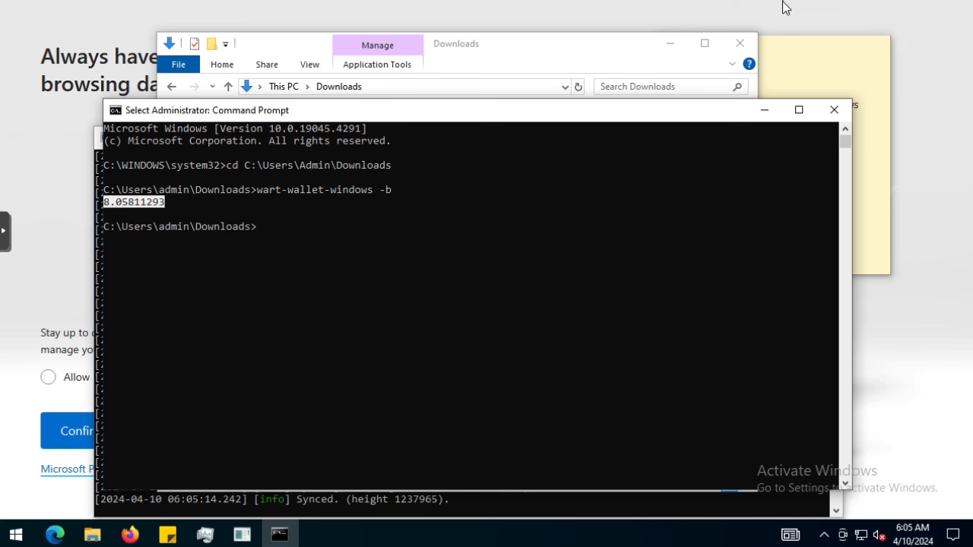